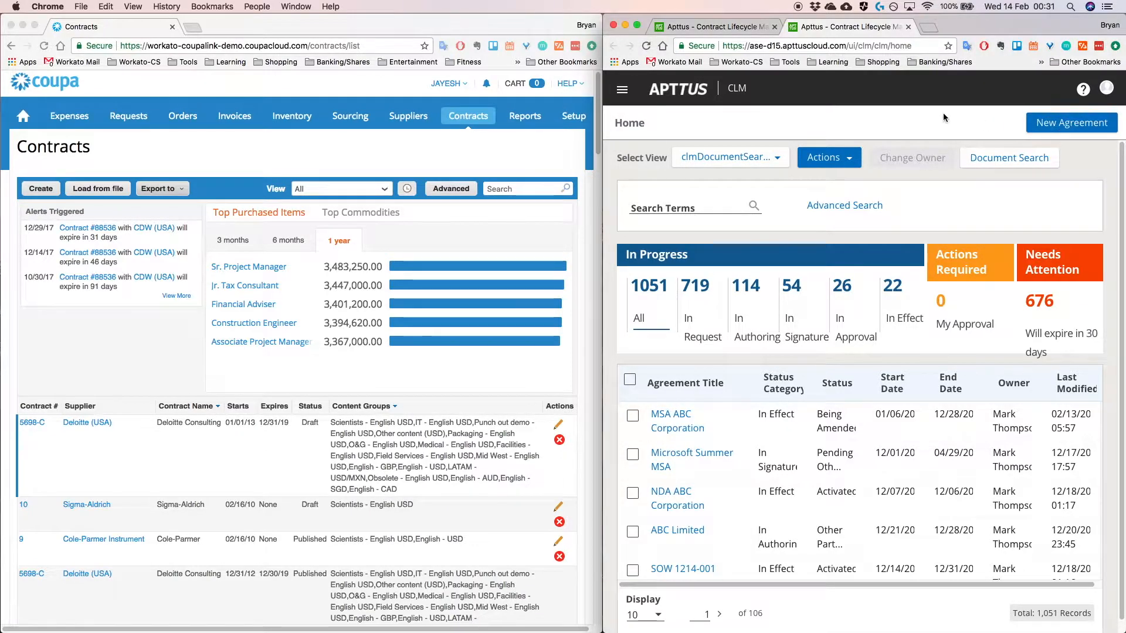
pyautogui.moveTo(1071, 123)
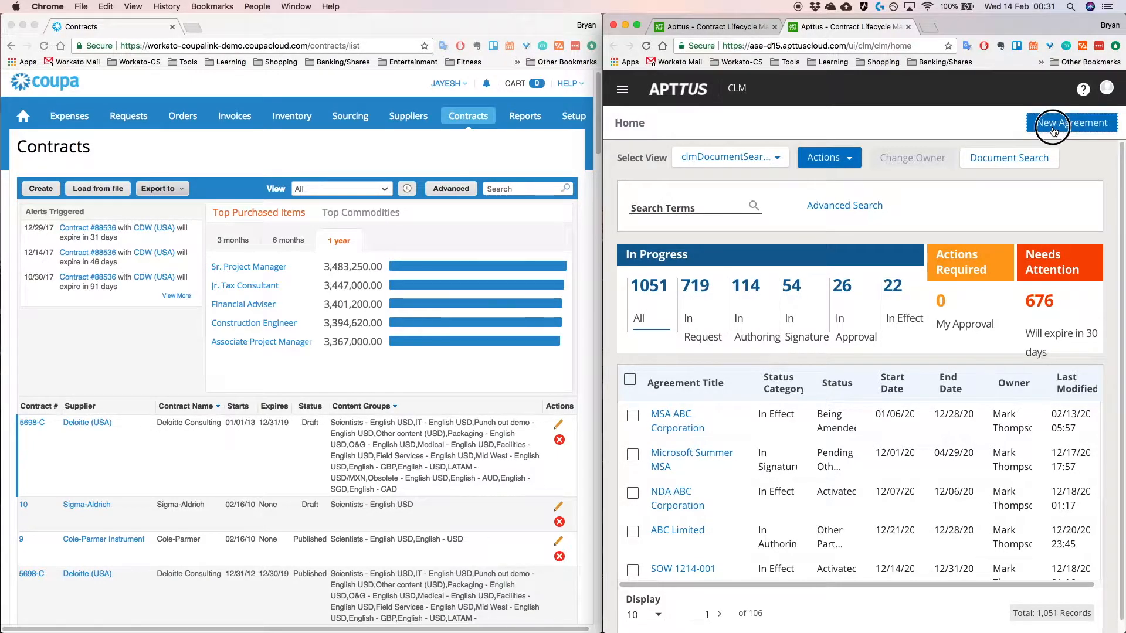
# Start a new agreement with the EPSS record type and continue to its blank form.
pyautogui.click(1071, 123)
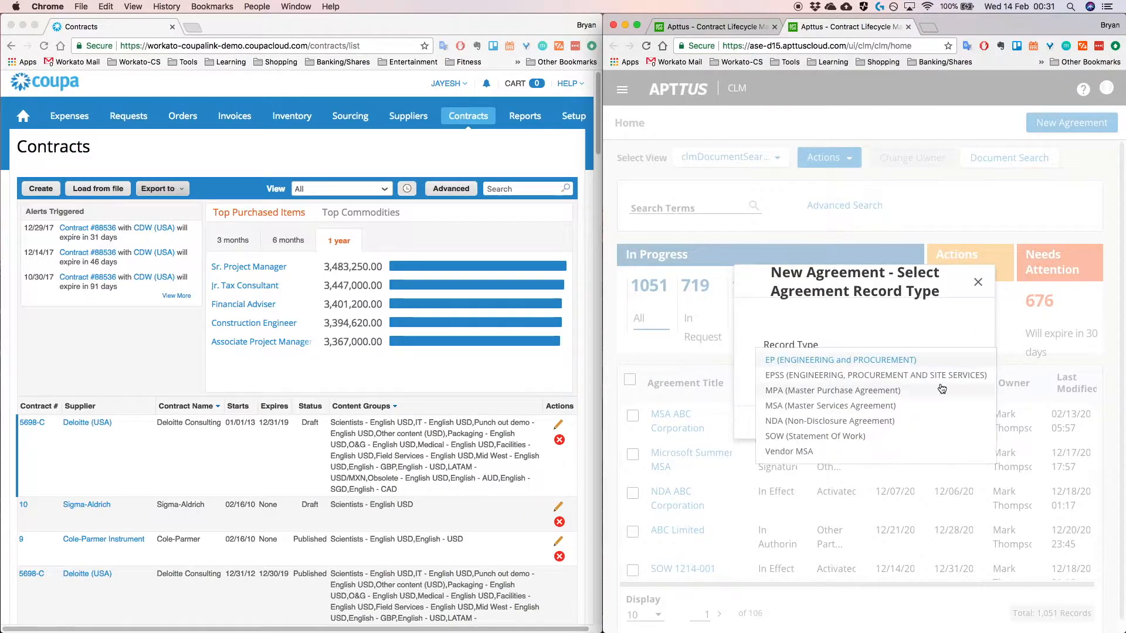
pyautogui.click(875, 375)
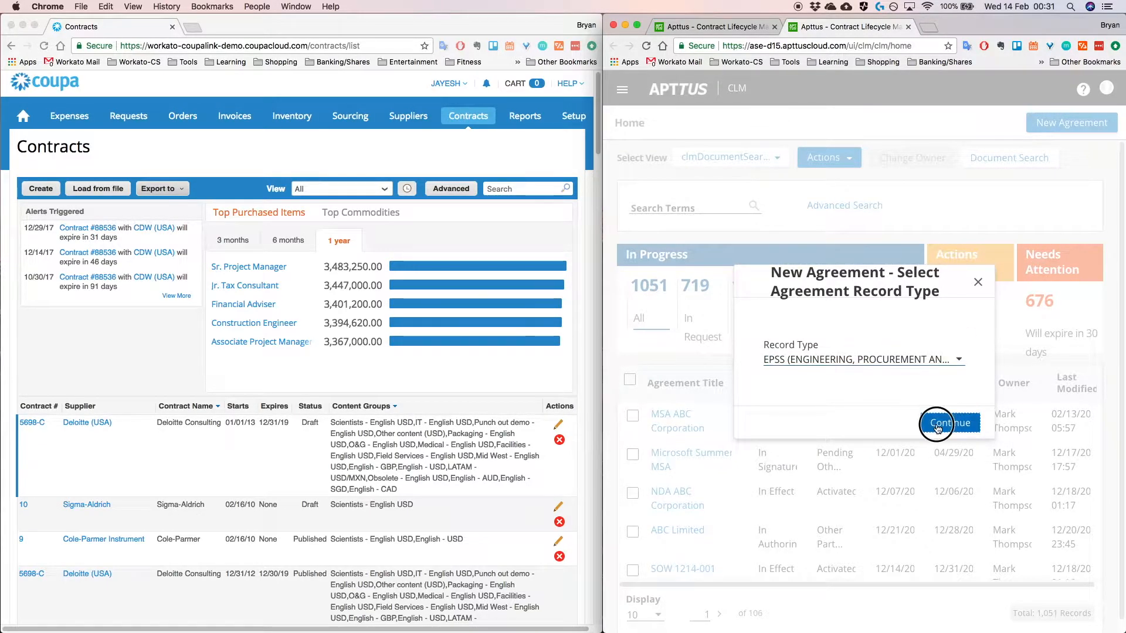
pyautogui.click(949, 424)
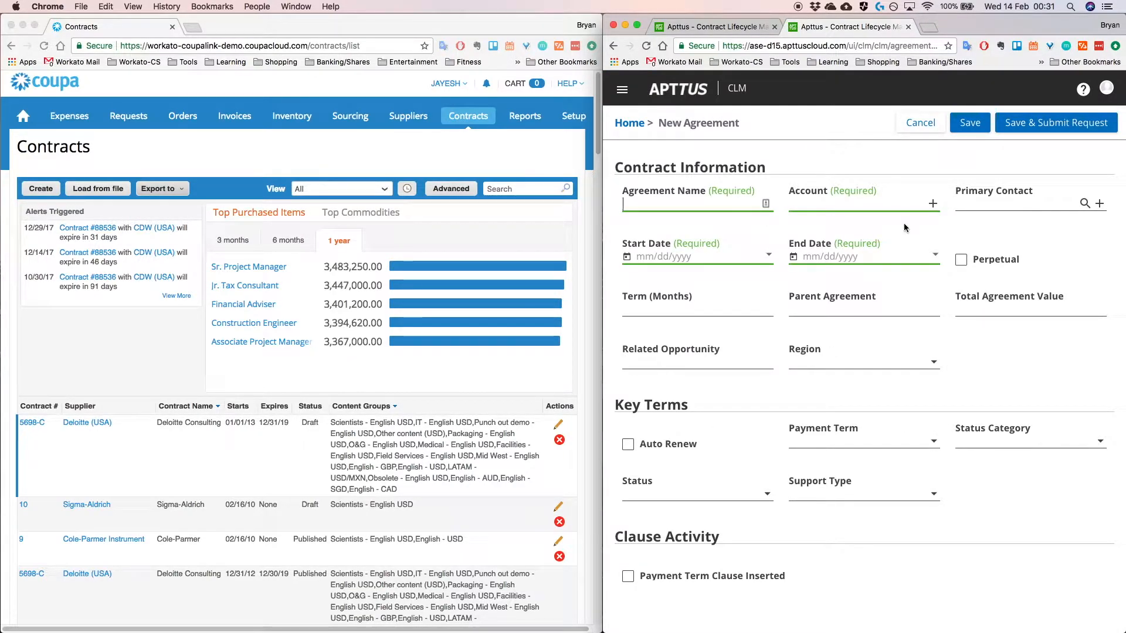
# Name the agreement 'Testing Agreement from Apttus' and set its account to Flexi Labs.
pyautogui.click(696, 203)
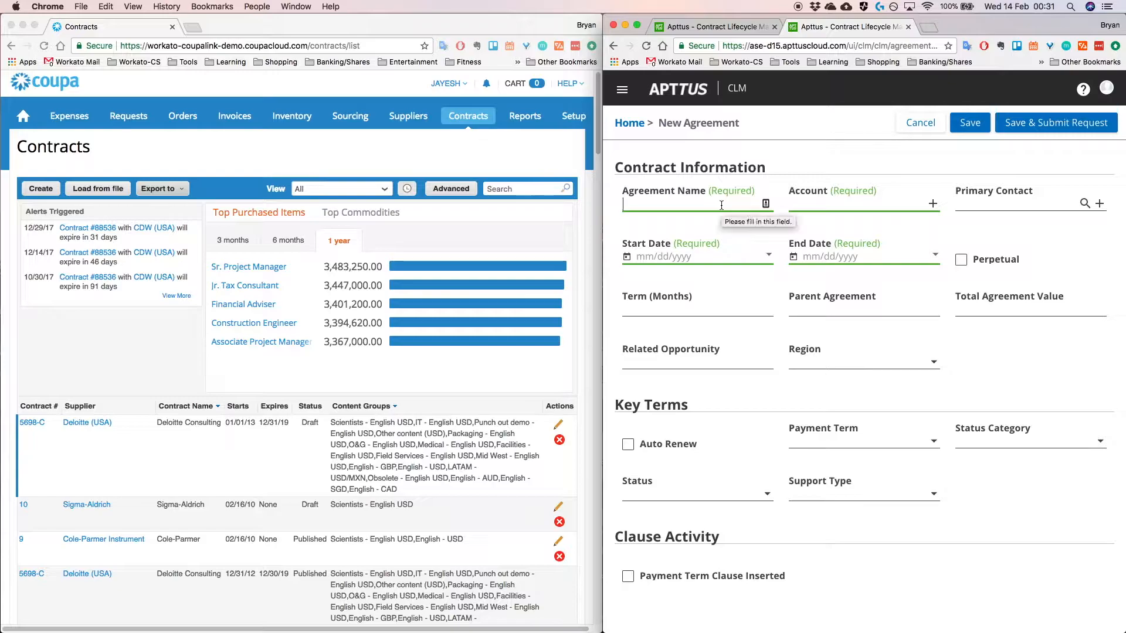
pyautogui.write('Testing Agreement')
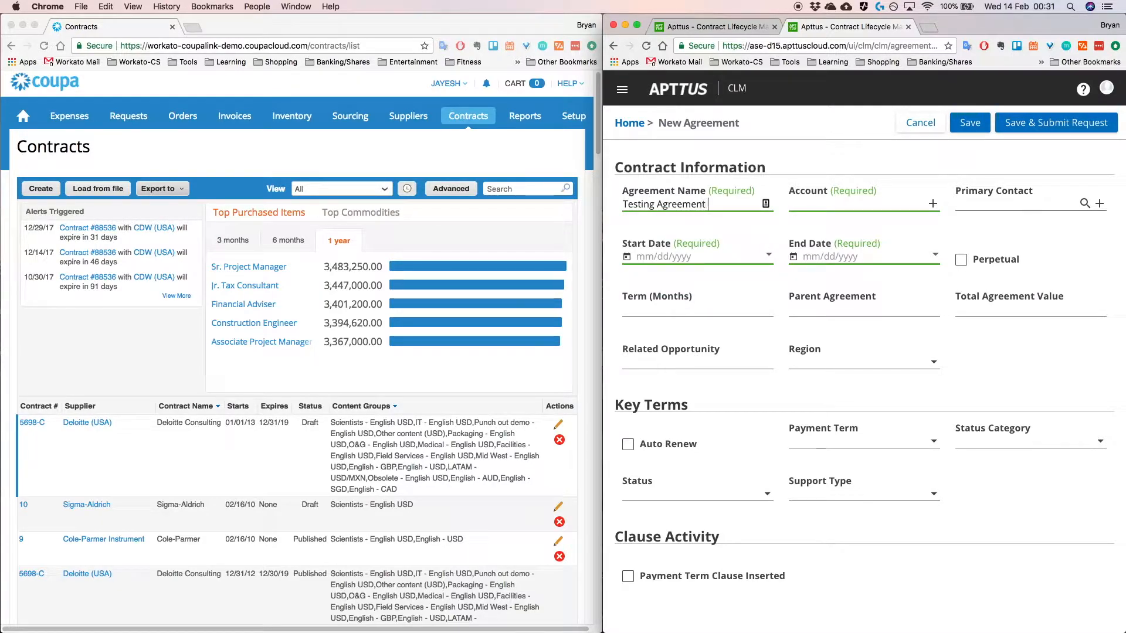
pyautogui.write('from Apttus')
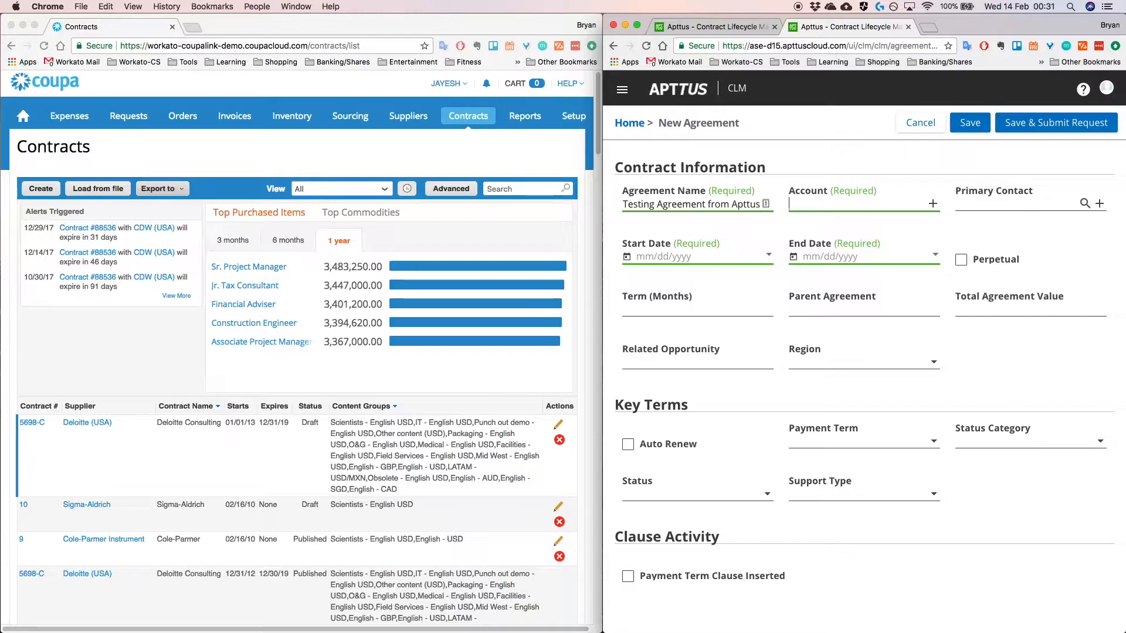
pyautogui.click(862, 203)
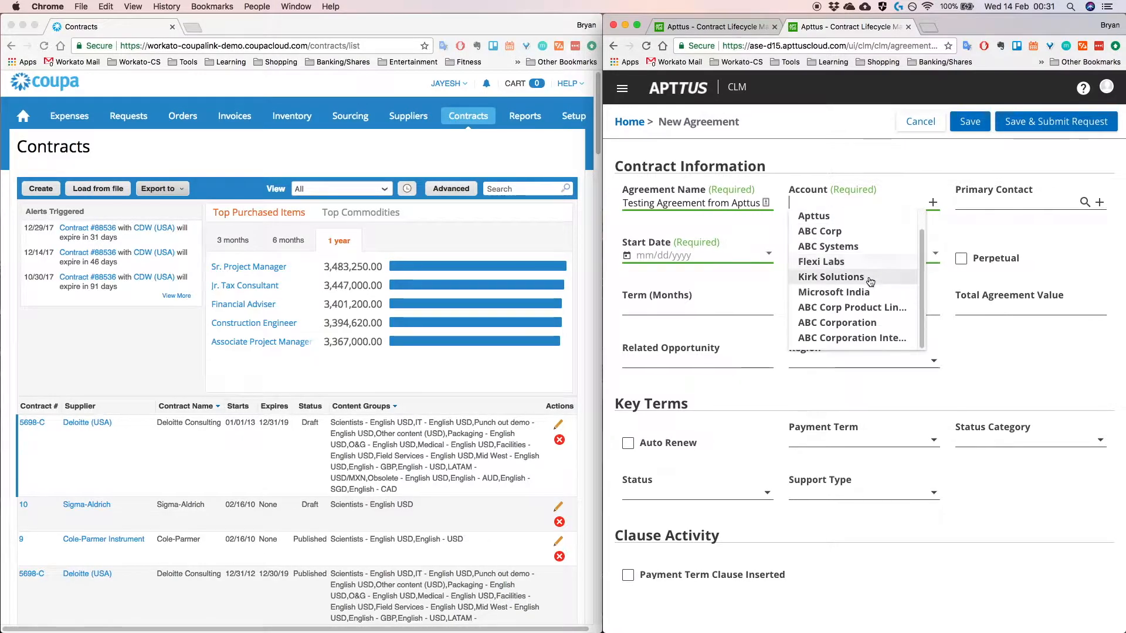
pyautogui.click(821, 260)
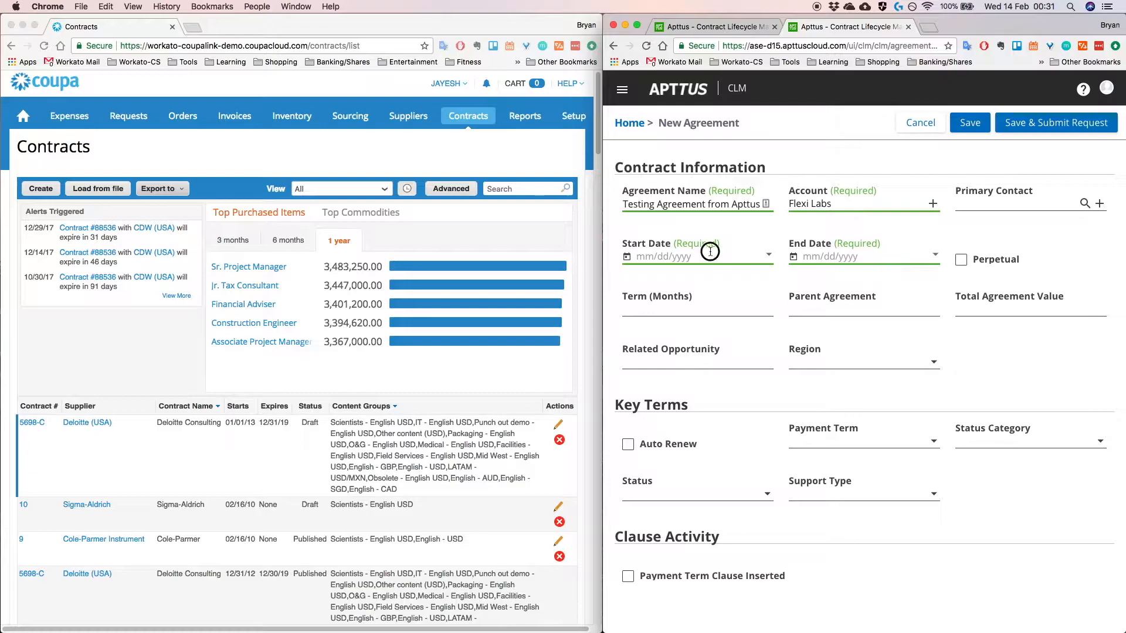
# Set the start date 03/01/2018 and end date 04/24/2018, then save the agreement.
pyautogui.click(695, 255)
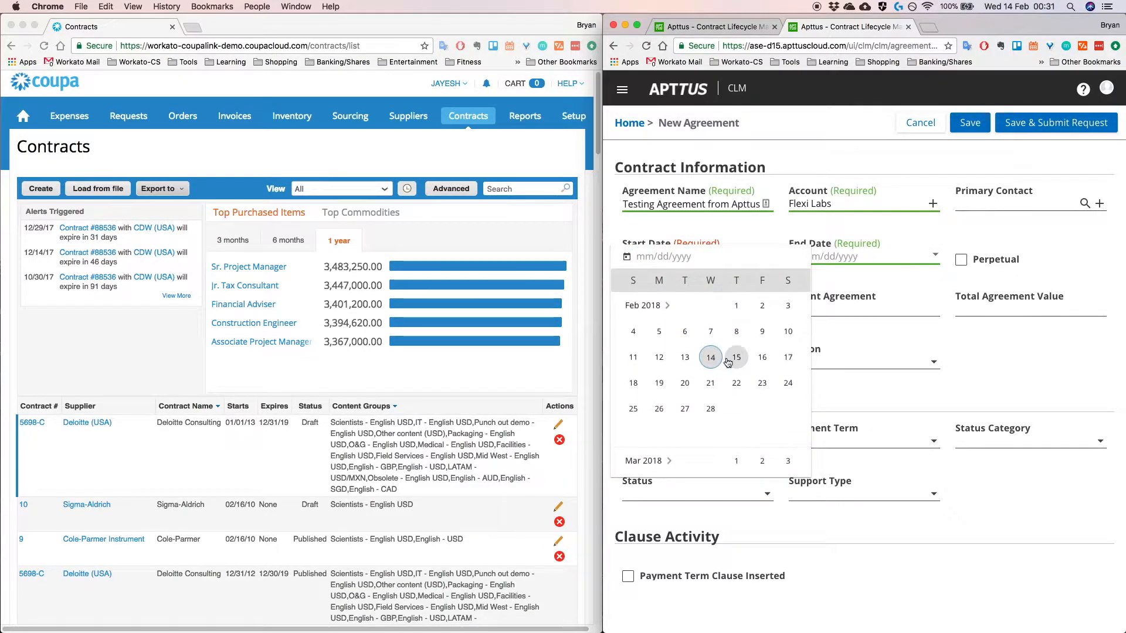
pyautogui.click(735, 460)
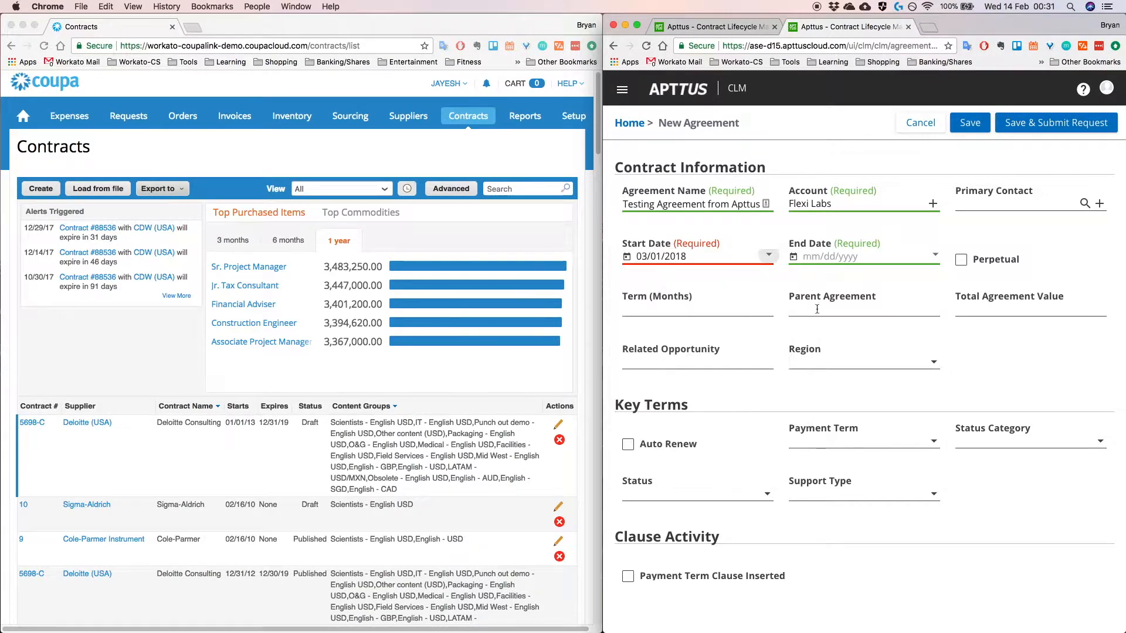
pyautogui.click(862, 257)
pyautogui.write('04/24/2018')
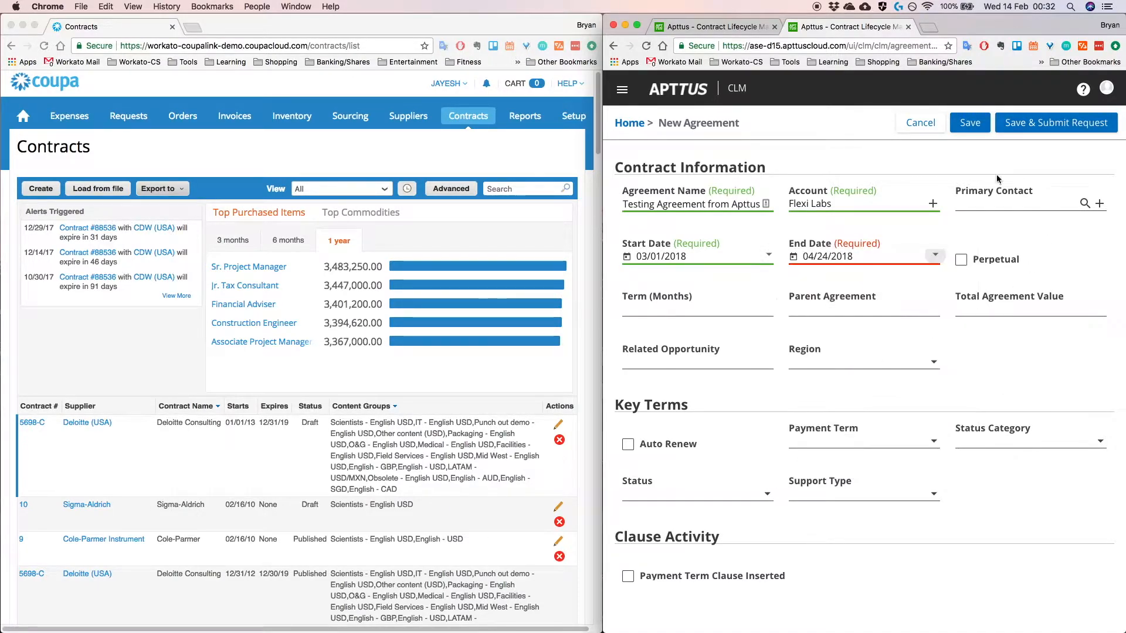
pyautogui.click(970, 122)
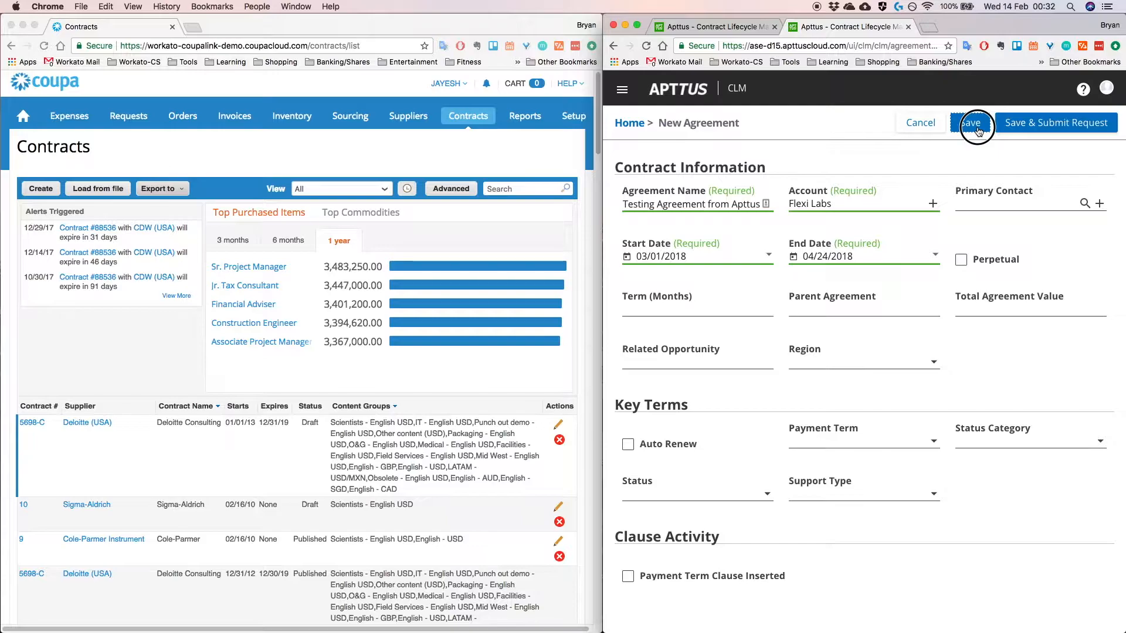
pyautogui.click(971, 122)
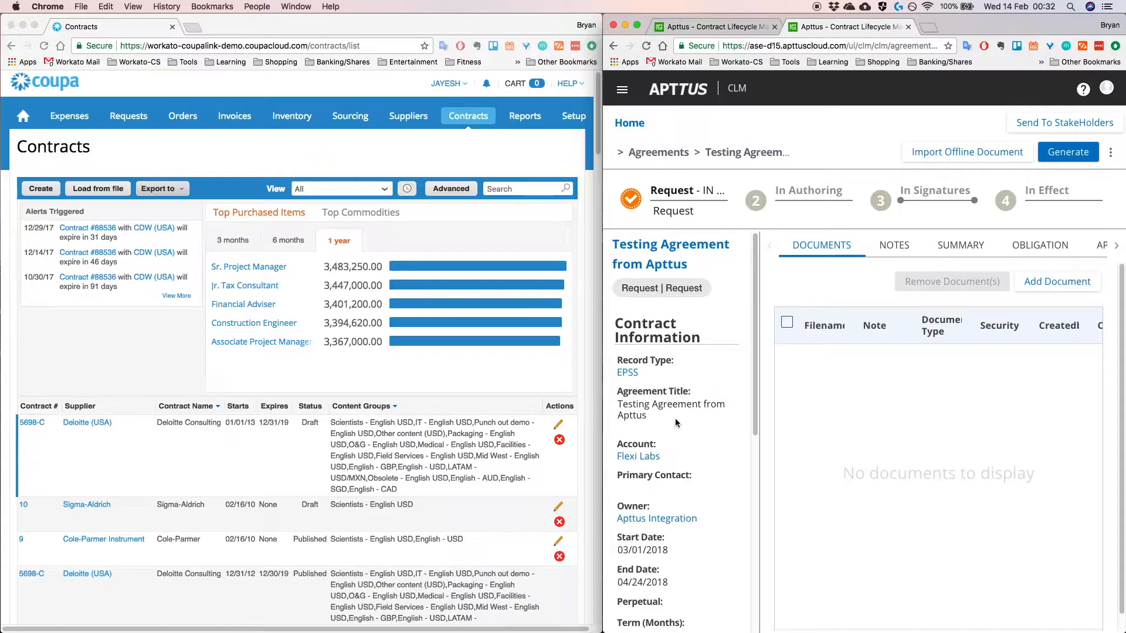
# Search Coupa's contract list for 'Testing Agreement from Apttus' and review contract 1094 for Flexi Labs.
pyautogui.click(638, 456)
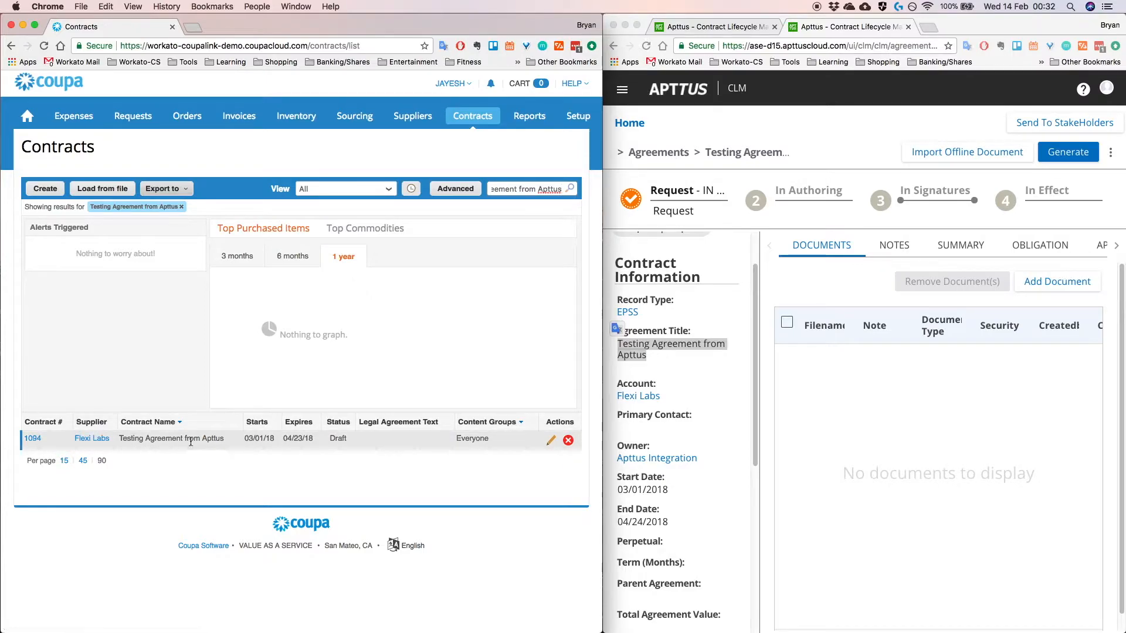
pyautogui.moveTo(92, 438)
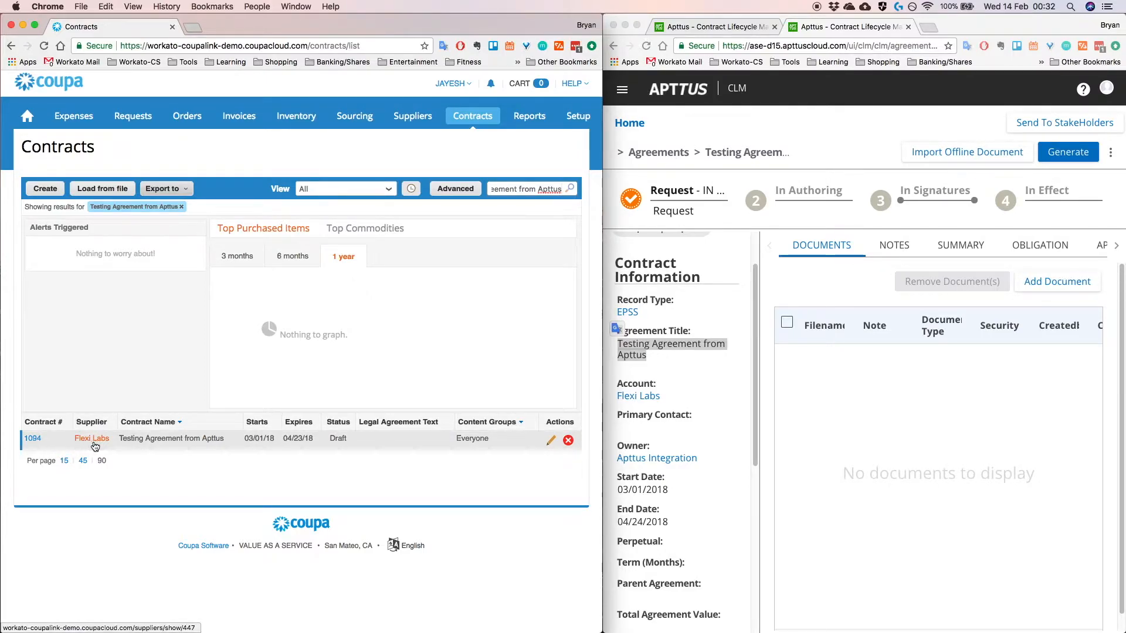
pyautogui.moveTo(299, 444)
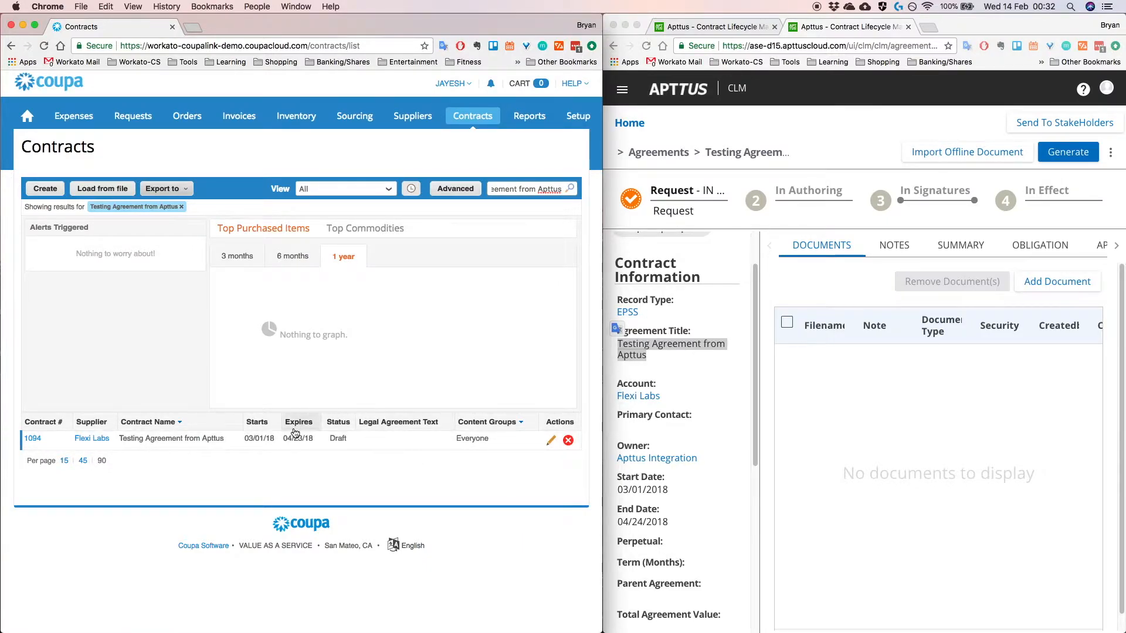
pyautogui.moveTo(379, 437)
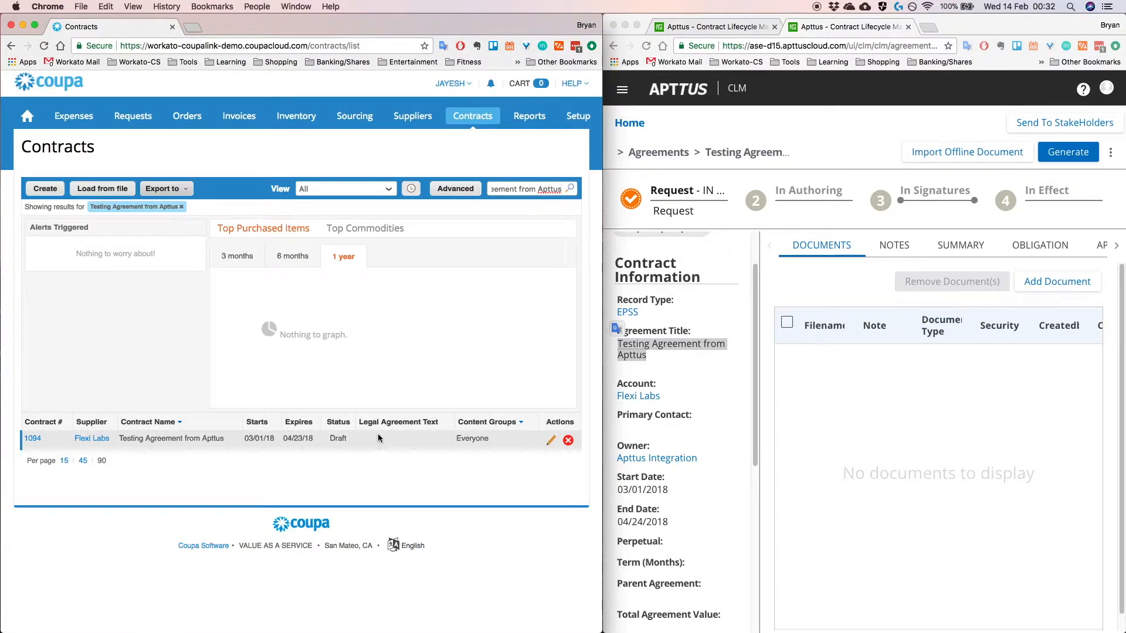
pyautogui.moveTo(726, 437)
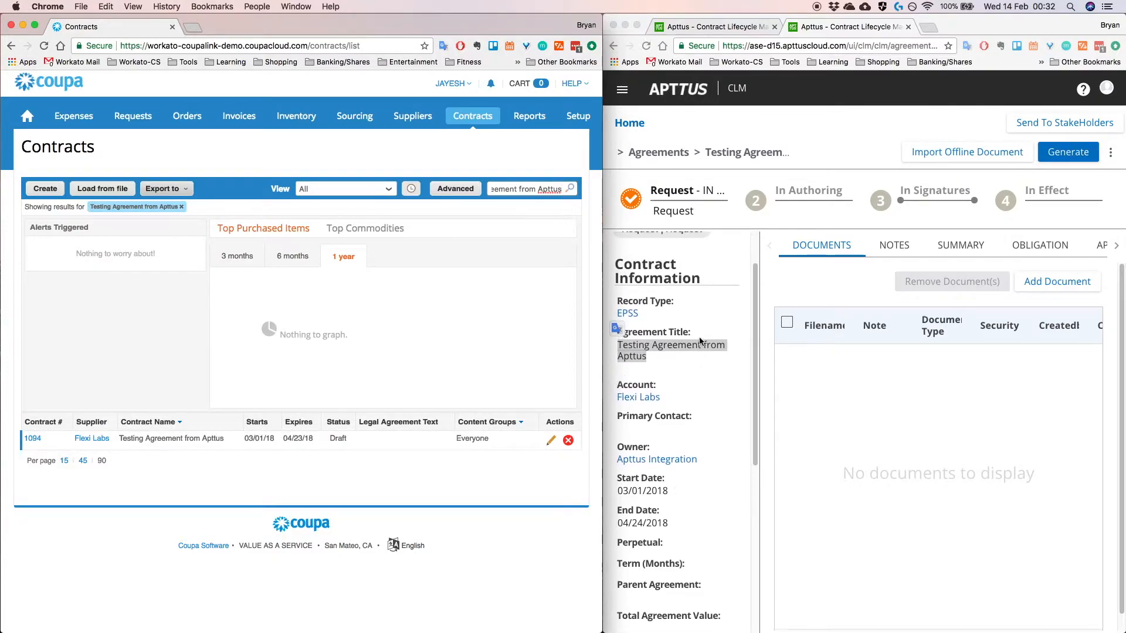
# Edit the agreement, change its end date to 06/20/2018 and save it.
pyautogui.doubleClick(669, 345)
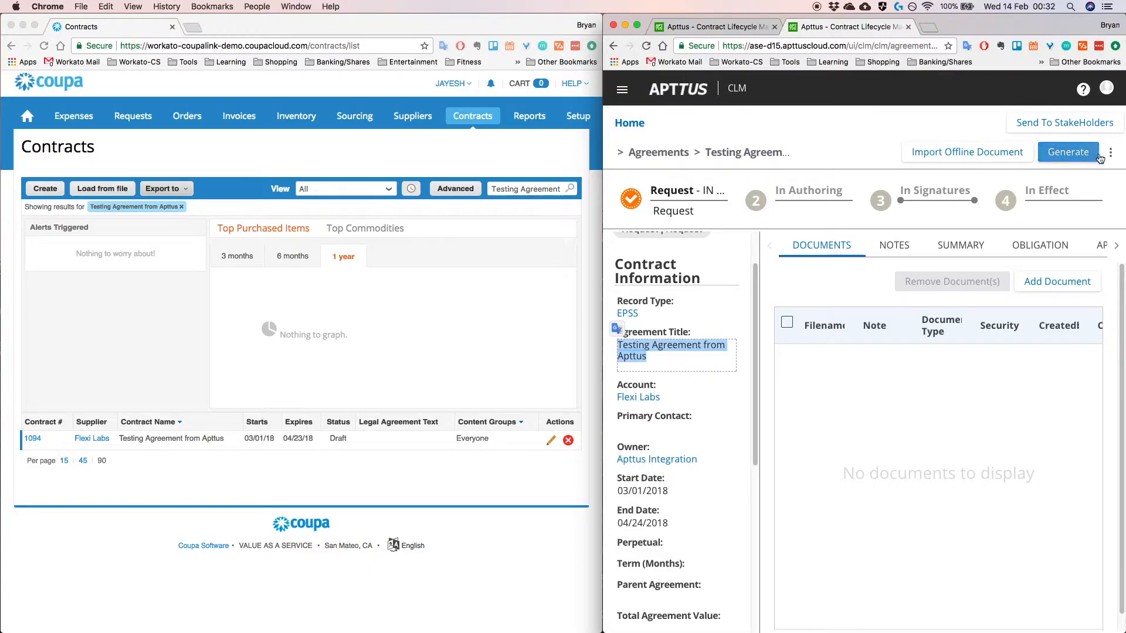
pyautogui.click(1111, 153)
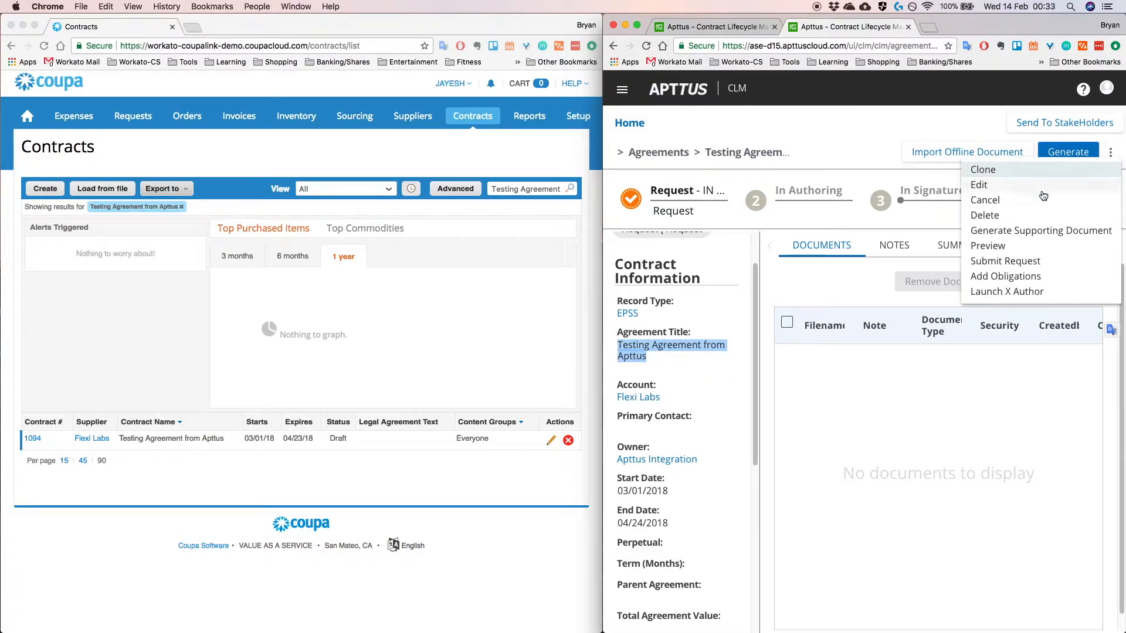
pyautogui.click(978, 184)
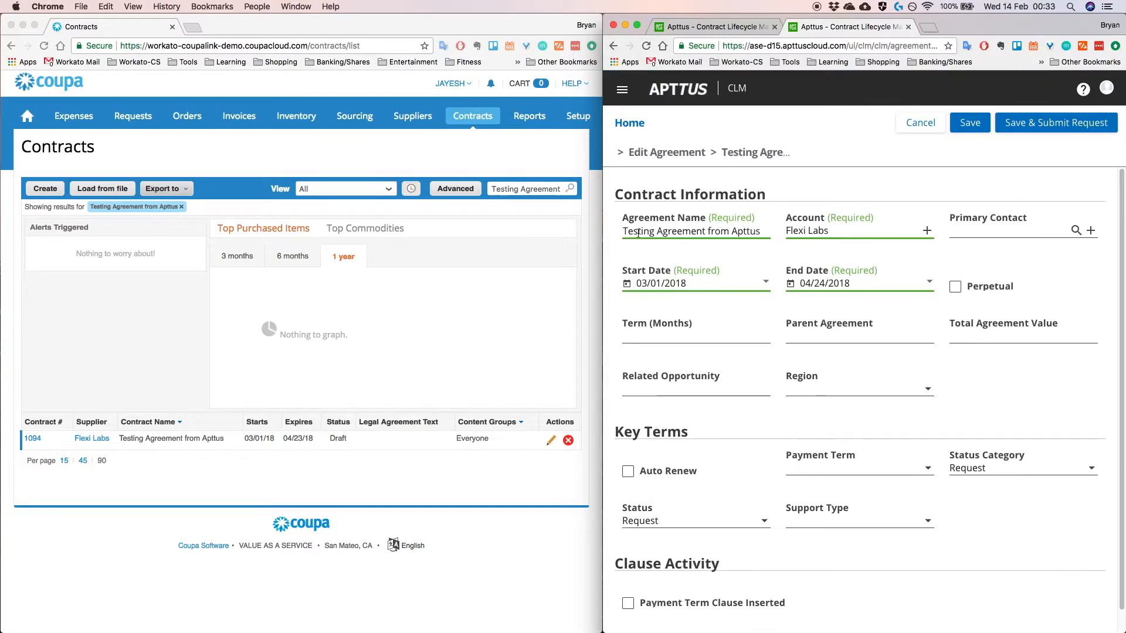
pyautogui.click(855, 283)
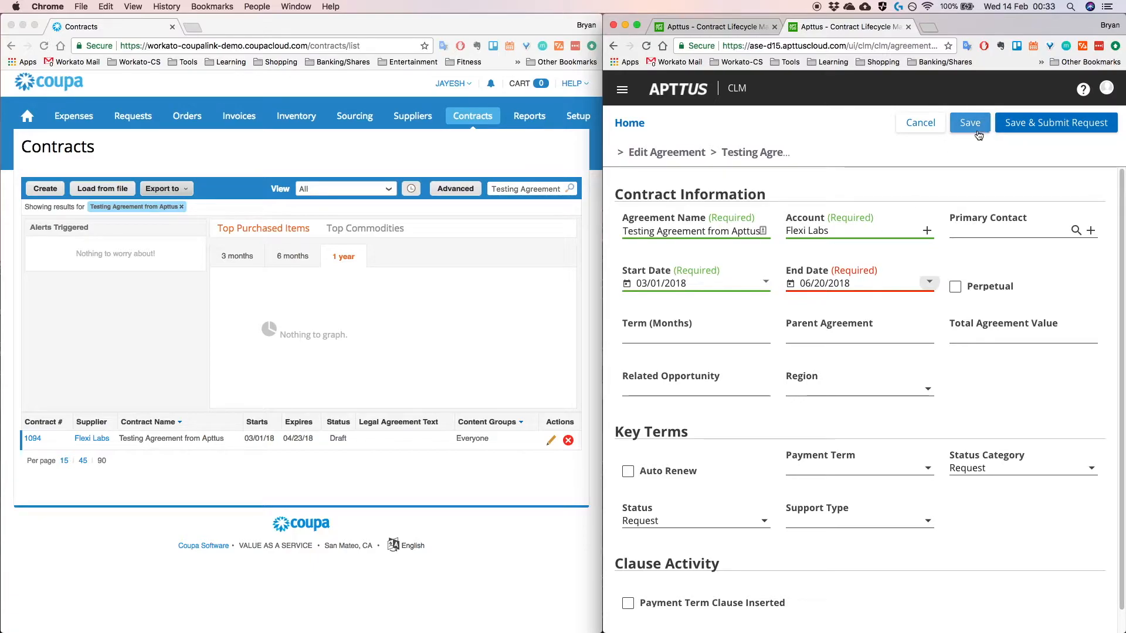
pyautogui.click(970, 122)
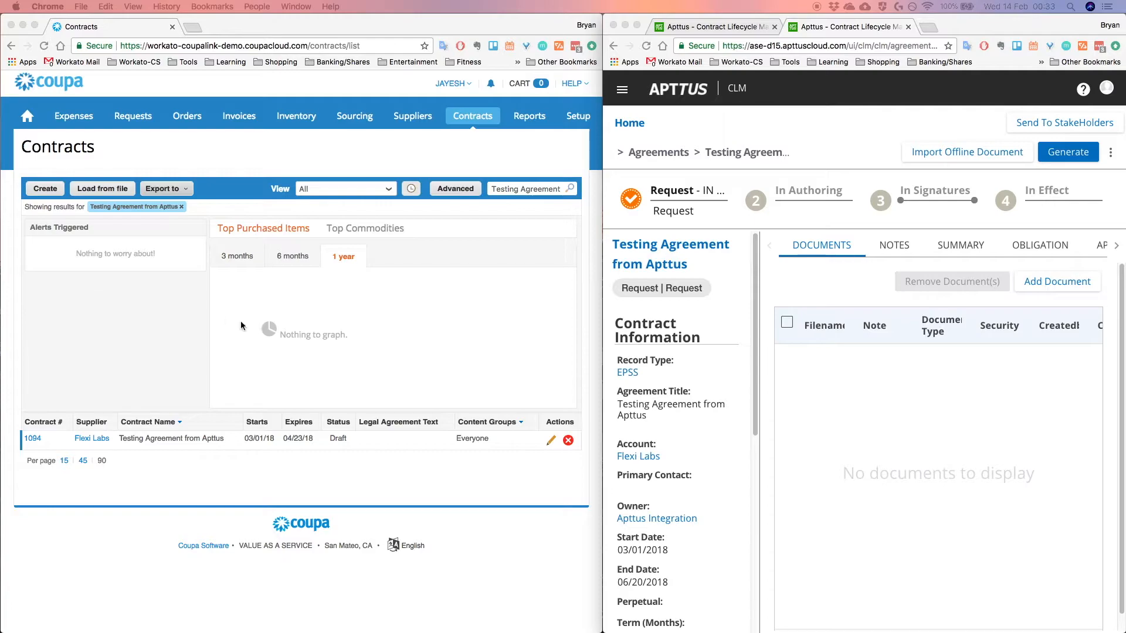
# Switch to Coupa to review contract 1094 for Flexi Labs with its updated expiry of 06/19/18.
pyautogui.click(251, 46)
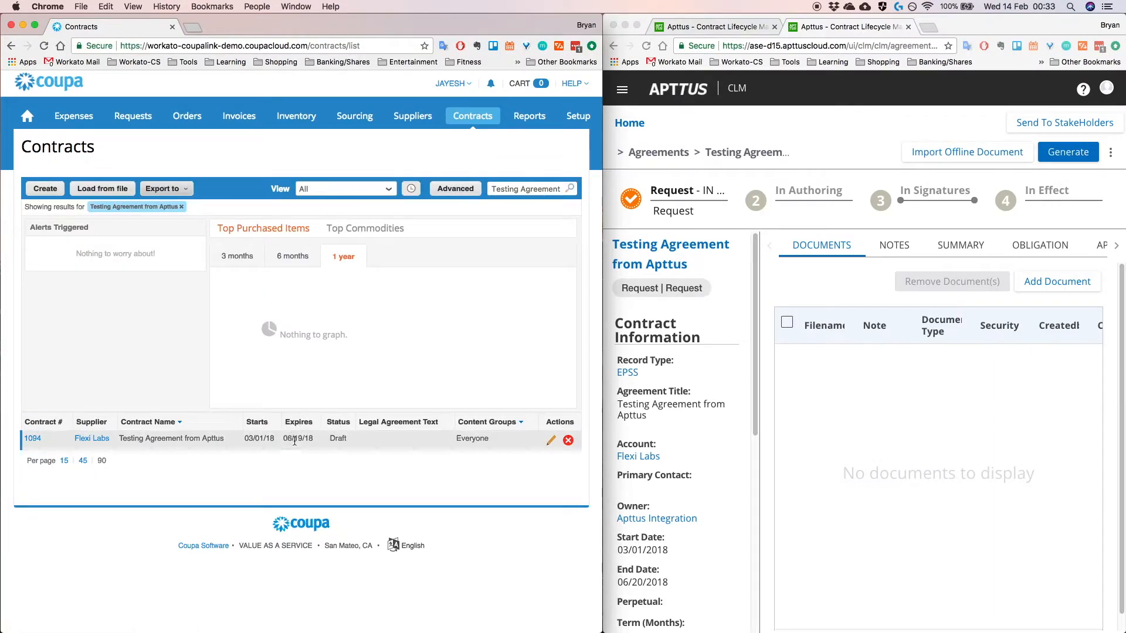
pyautogui.moveTo(299, 445)
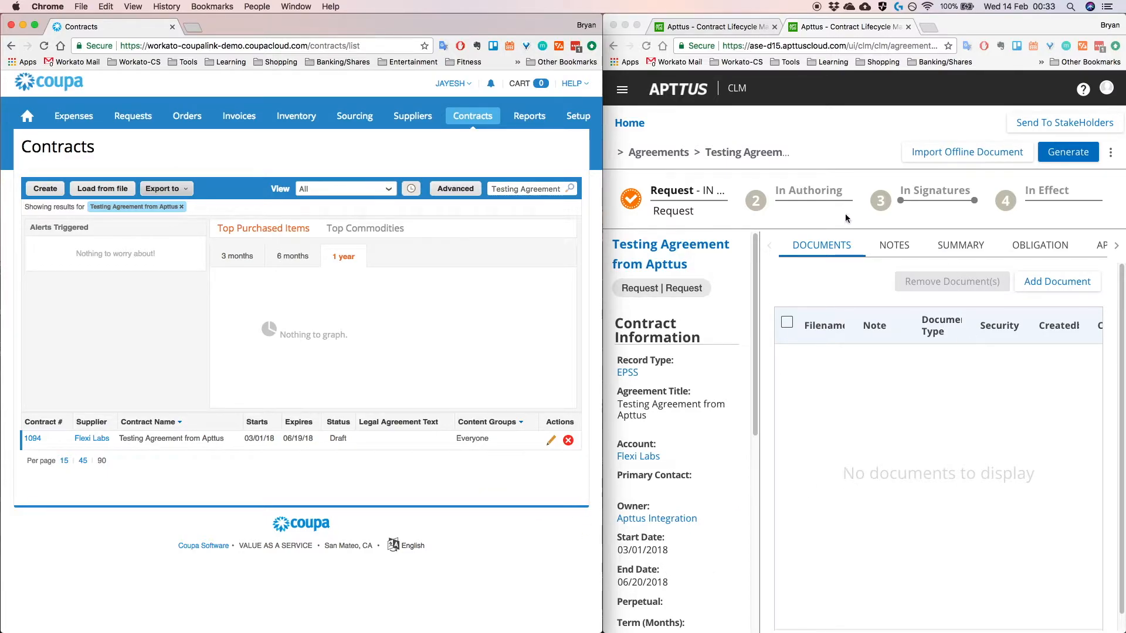
pyautogui.moveTo(831, 510)
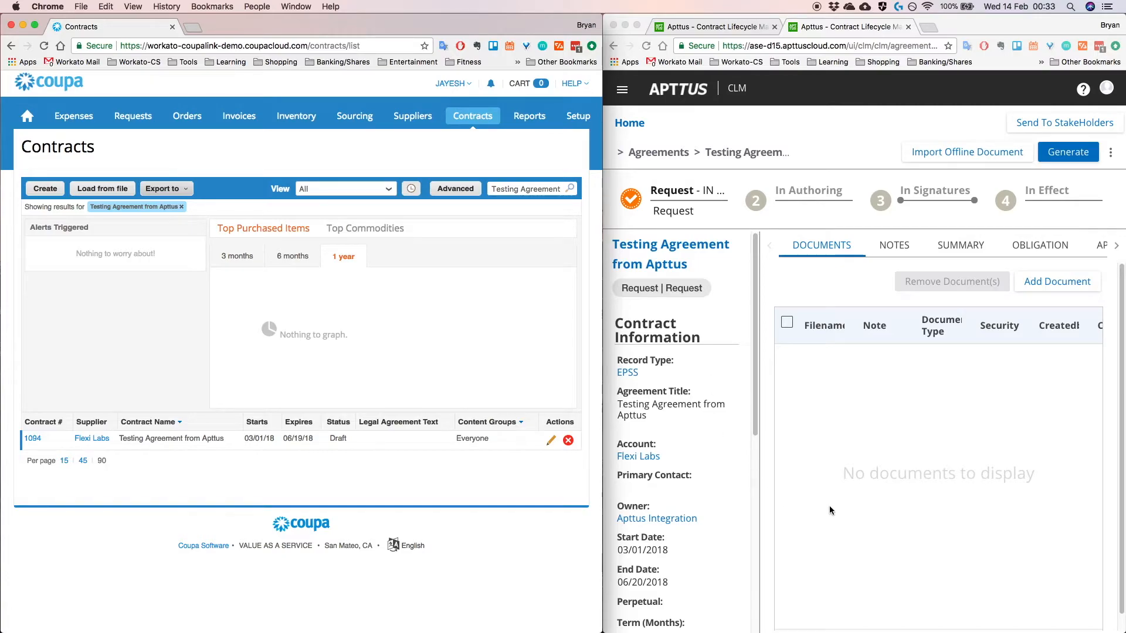
pyautogui.moveTo(517, 304)
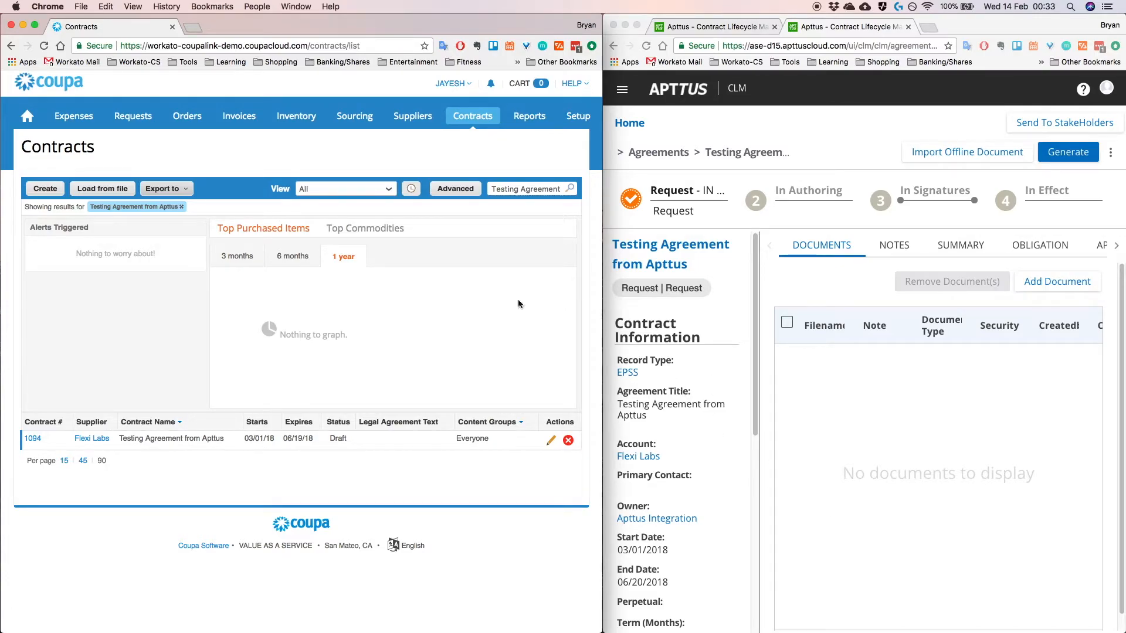
pyautogui.moveTo(315, 414)
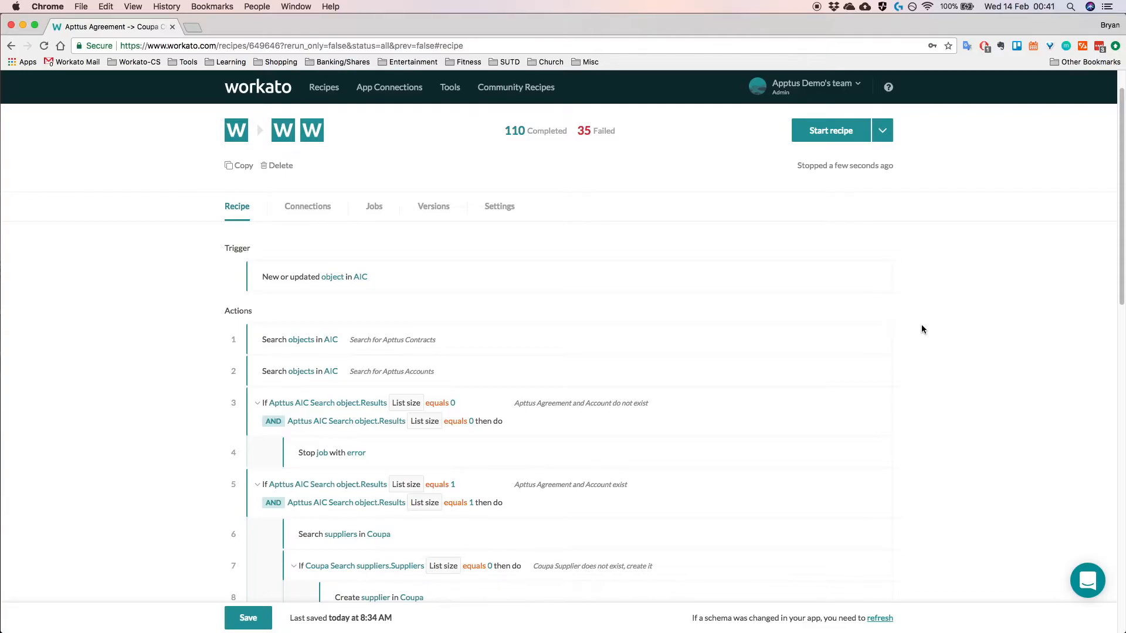
pyautogui.moveTo(467, 321)
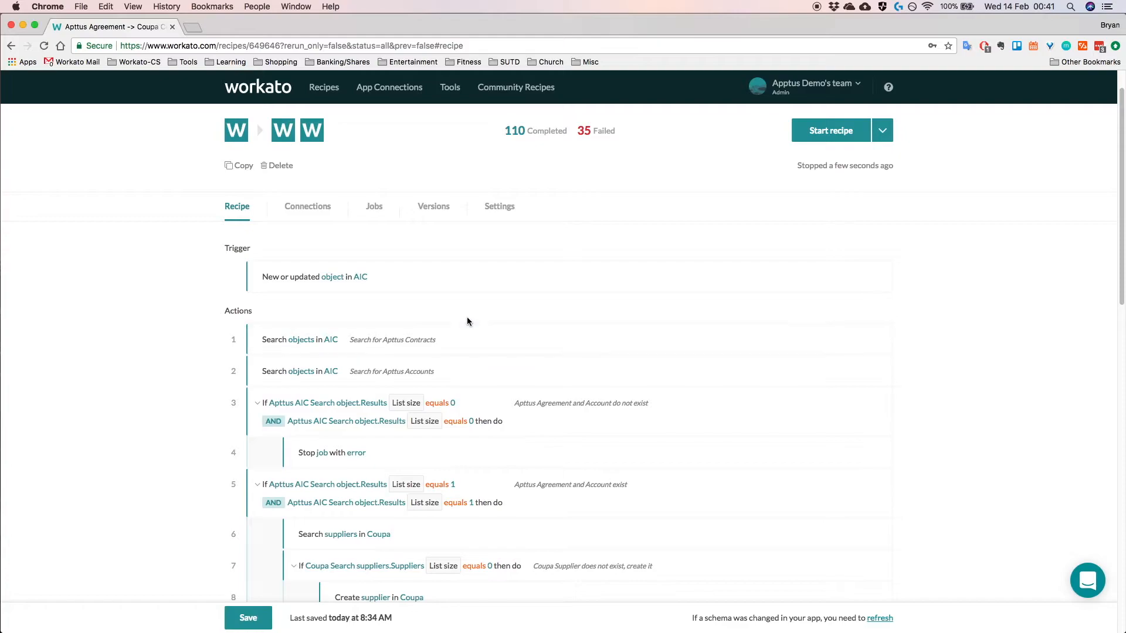
pyautogui.moveTo(204, 276)
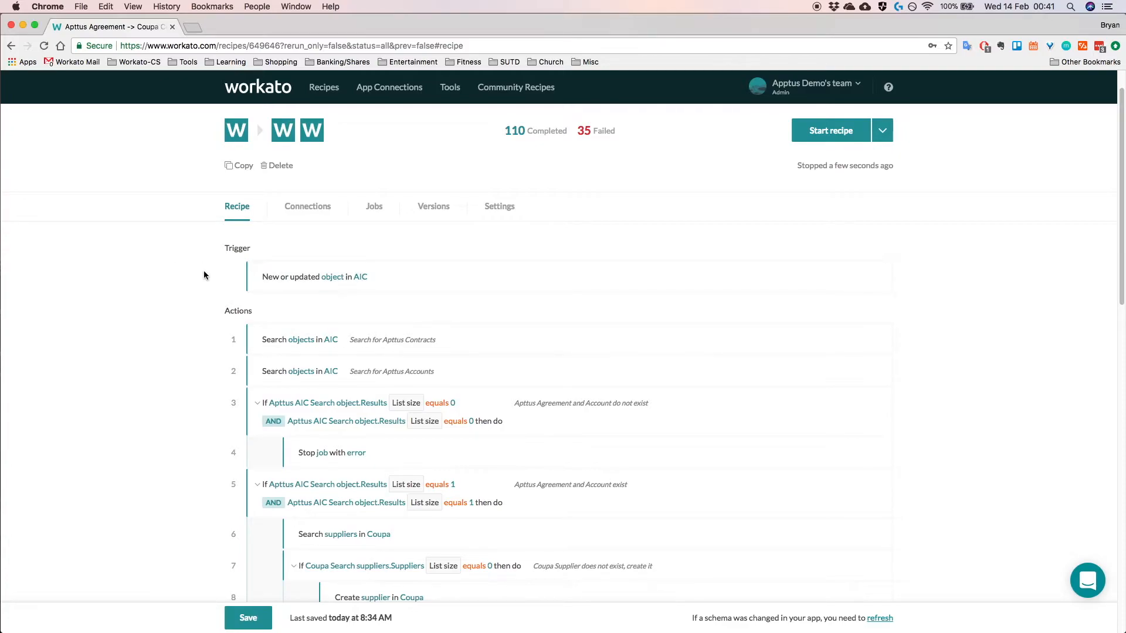
pyautogui.moveTo(278, 287)
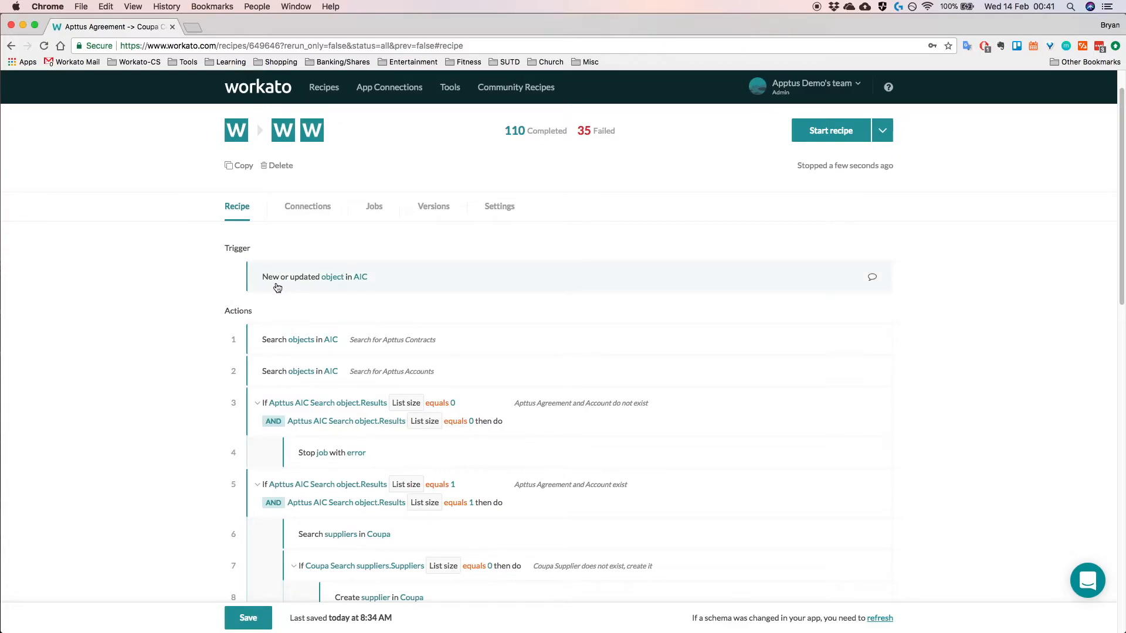
pyautogui.moveTo(351, 288)
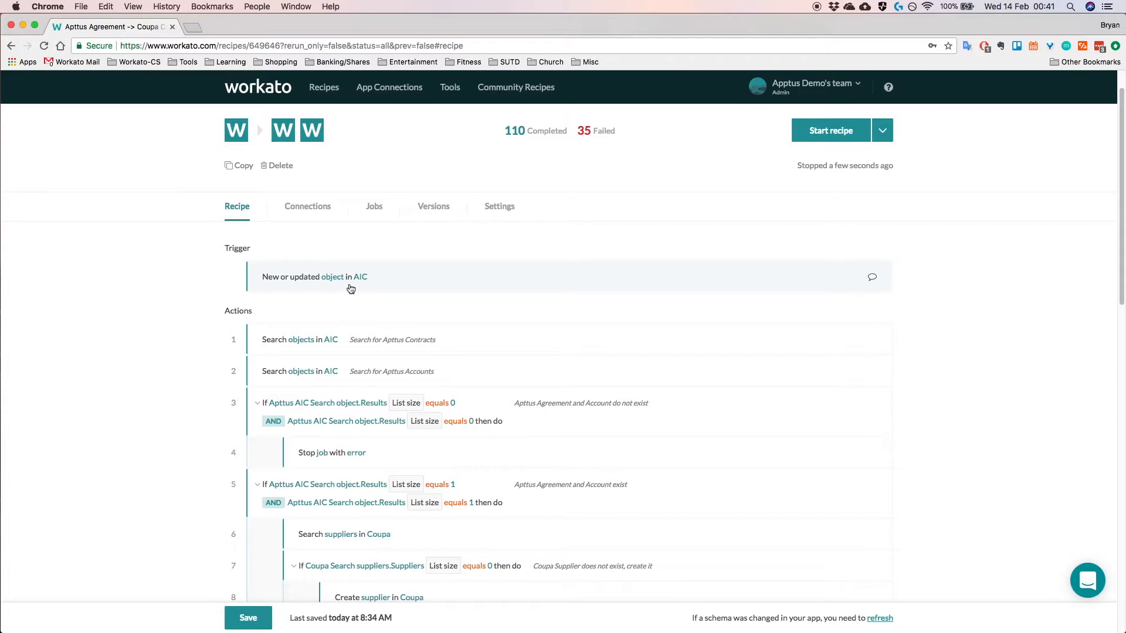
pyautogui.moveTo(475, 280)
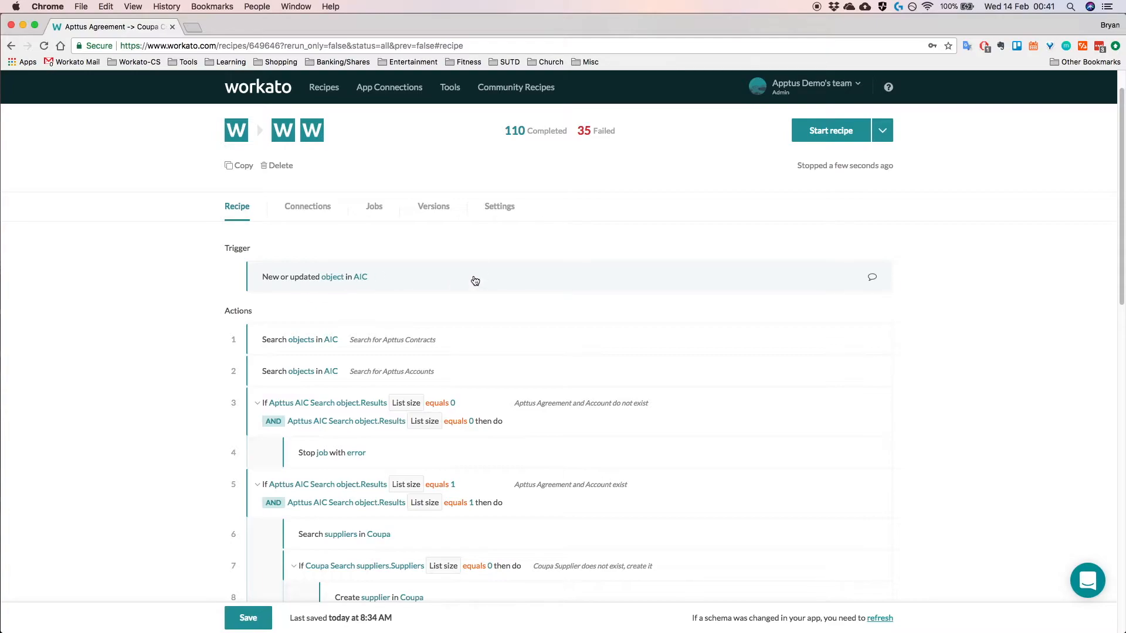
# Expand the 'New or updated object in AIC' trigger to review its configuration.
pyautogui.click(474, 277)
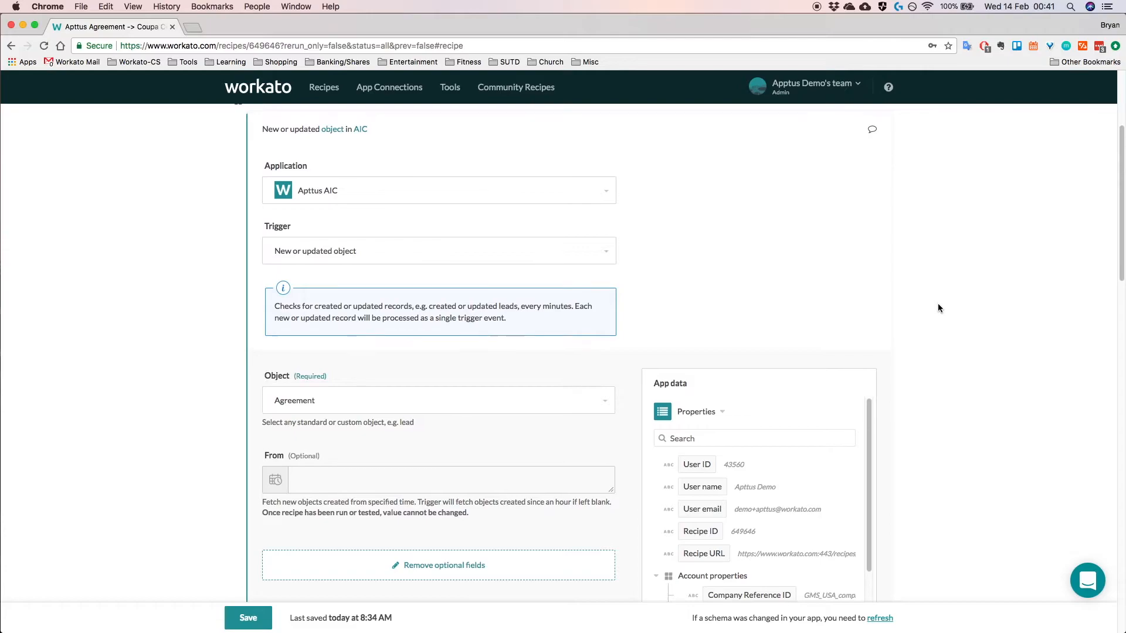
pyautogui.scroll(3)
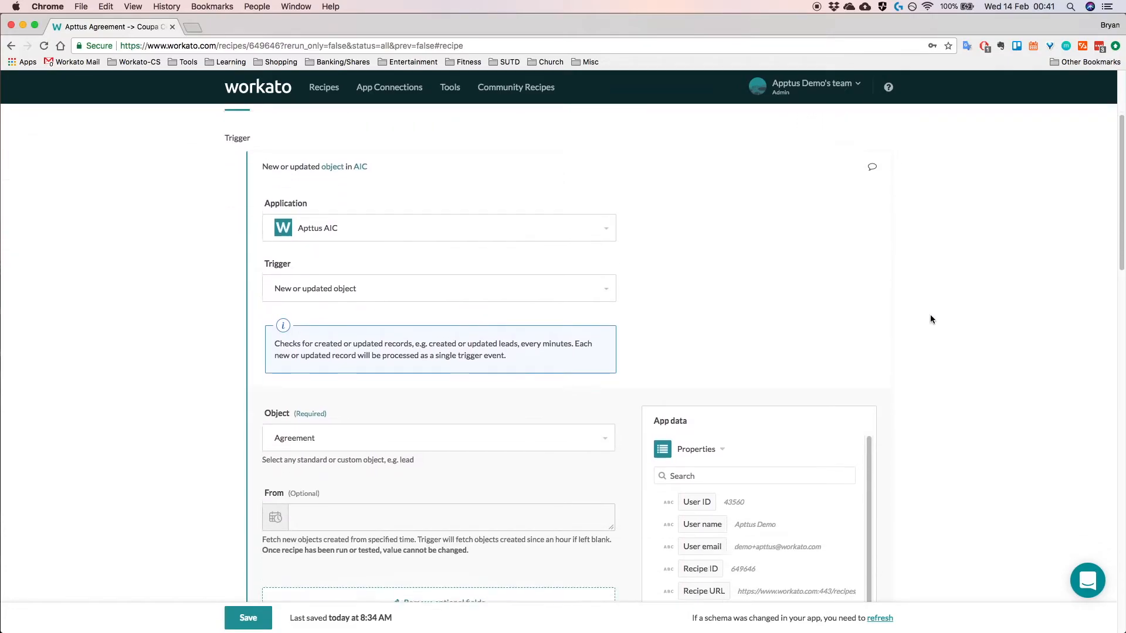
pyautogui.scroll(-3)
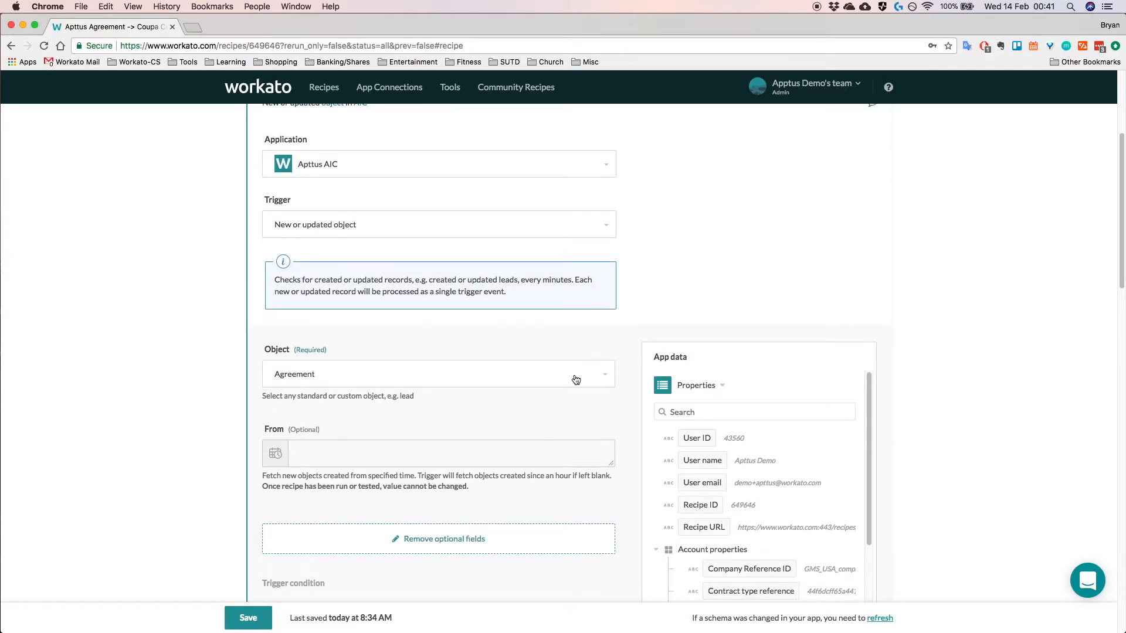
pyautogui.moveTo(522, 210)
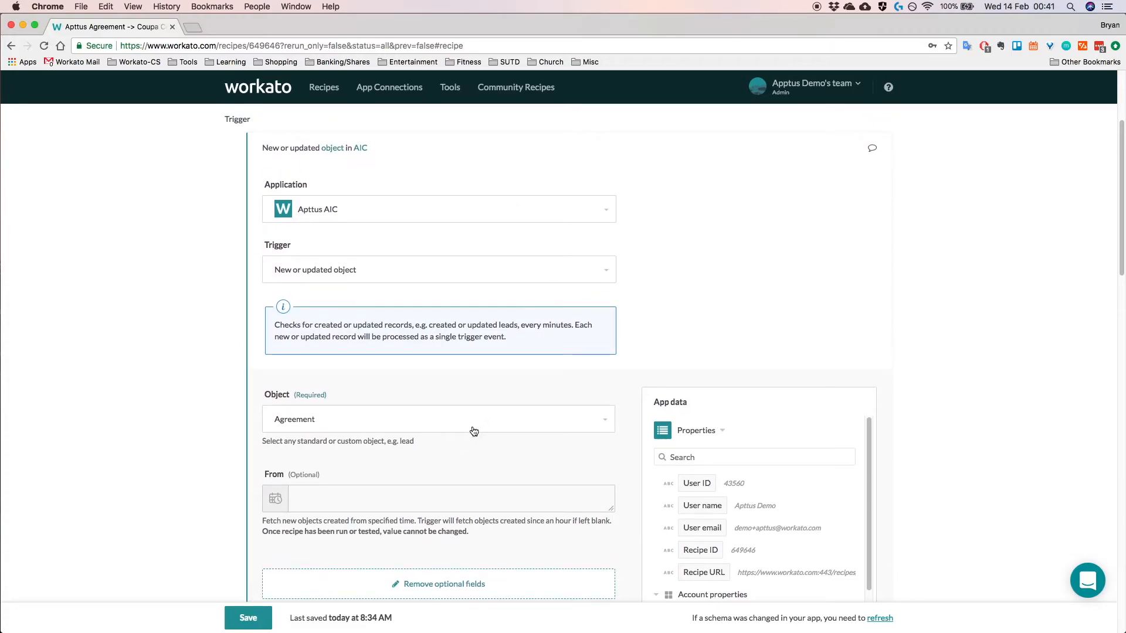
# Browse the trigger's Object list, filter for 'agreement' and keep Agreement selected.
pyautogui.click(438, 419)
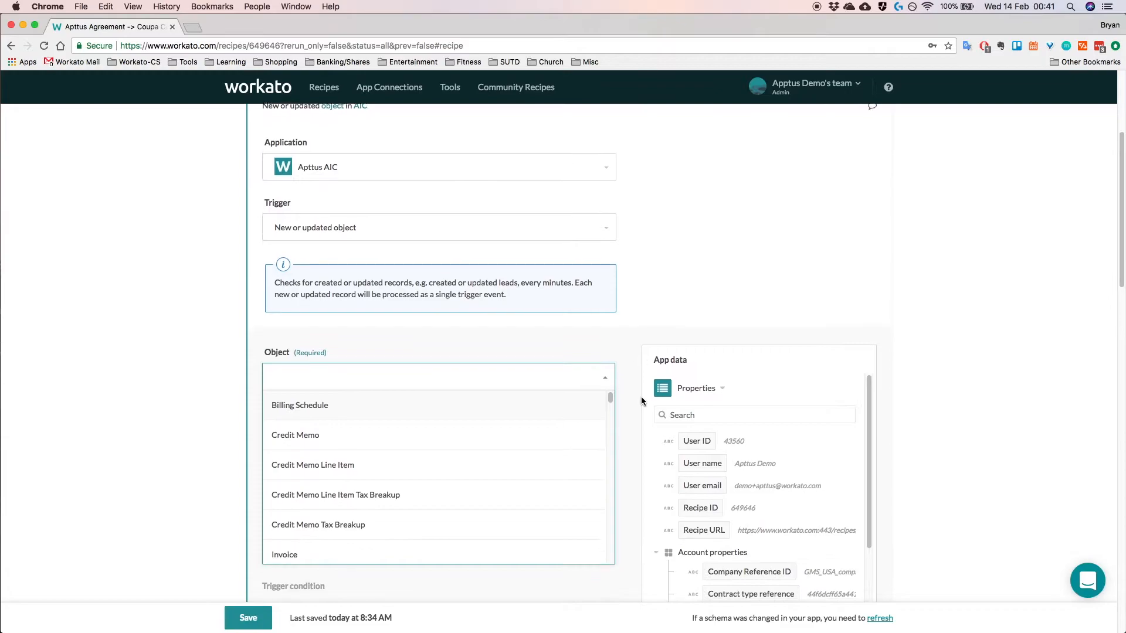
pyautogui.write('a')
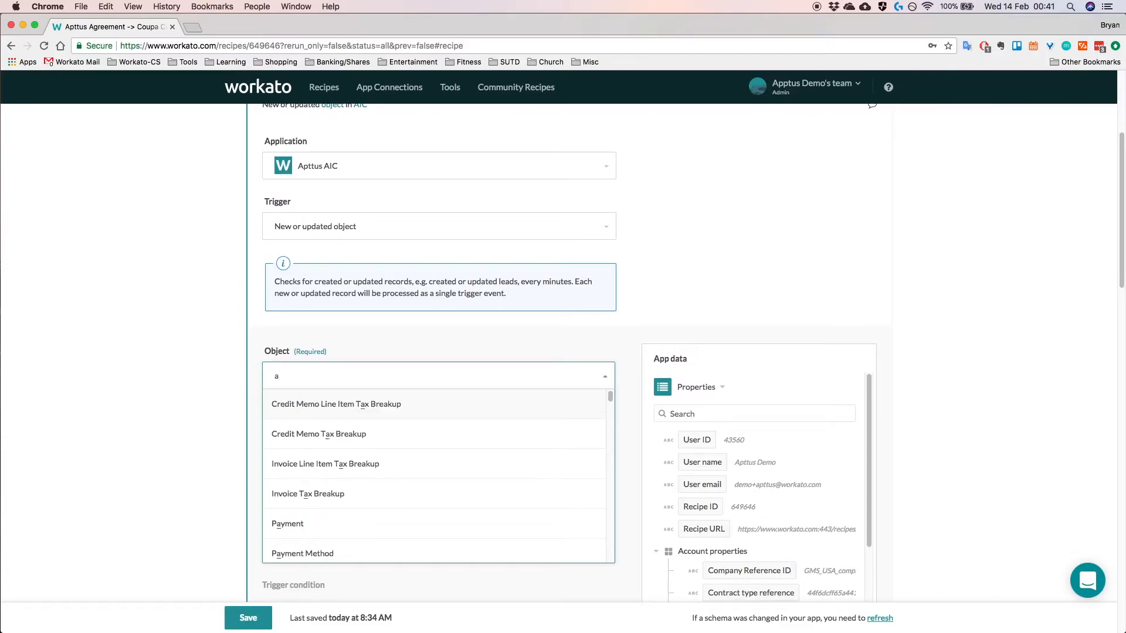
pyautogui.write('greement')
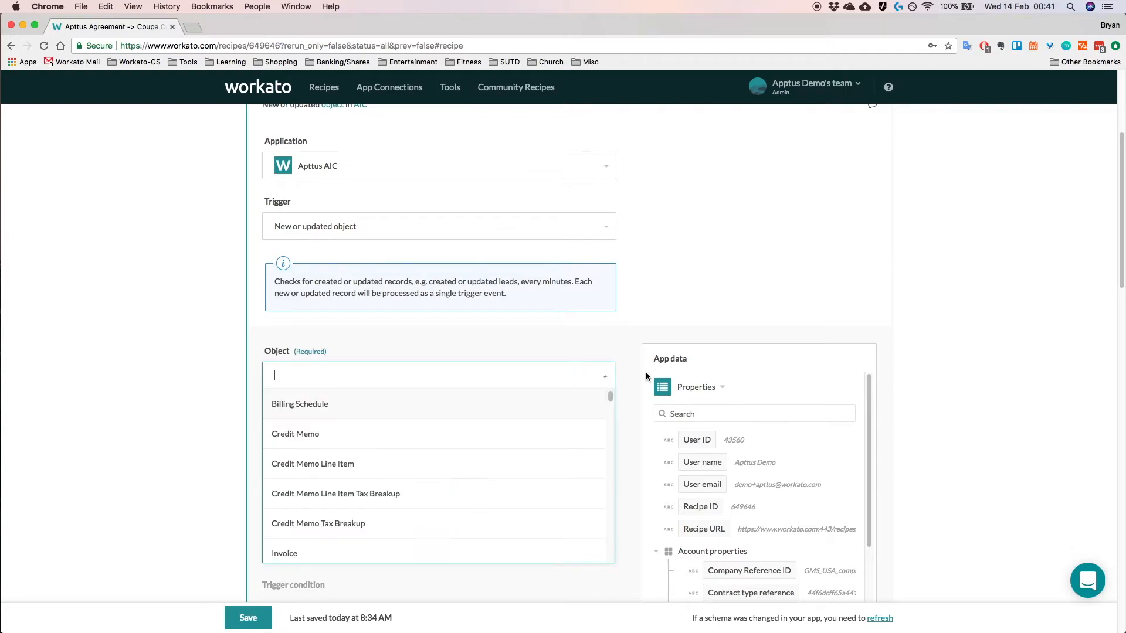
pyautogui.scroll(-3)
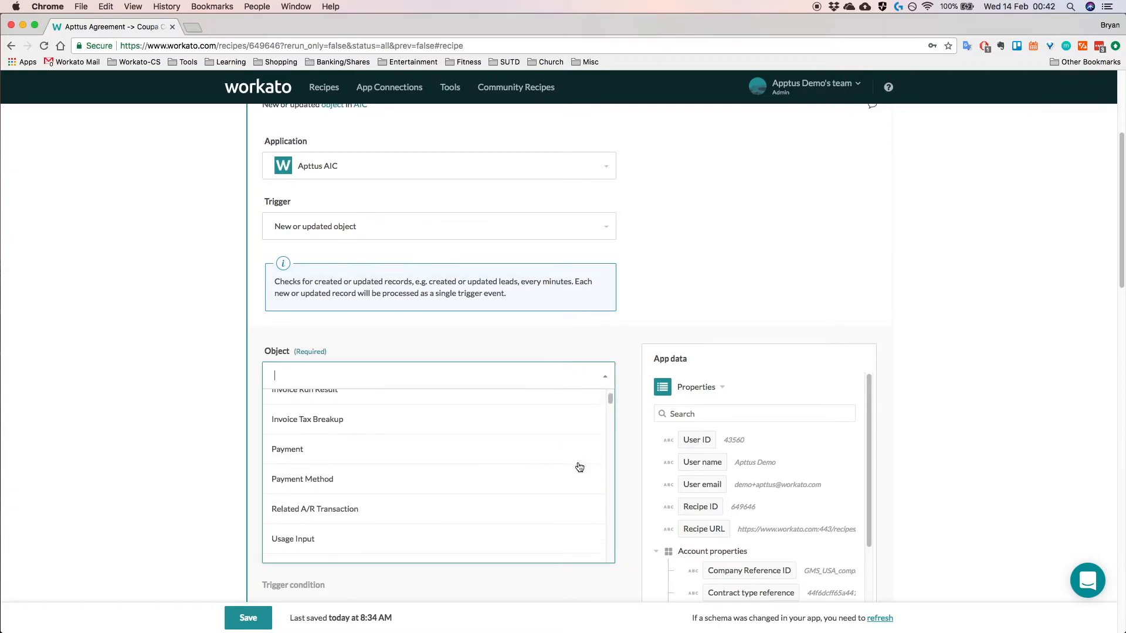
pyautogui.click(294, 376)
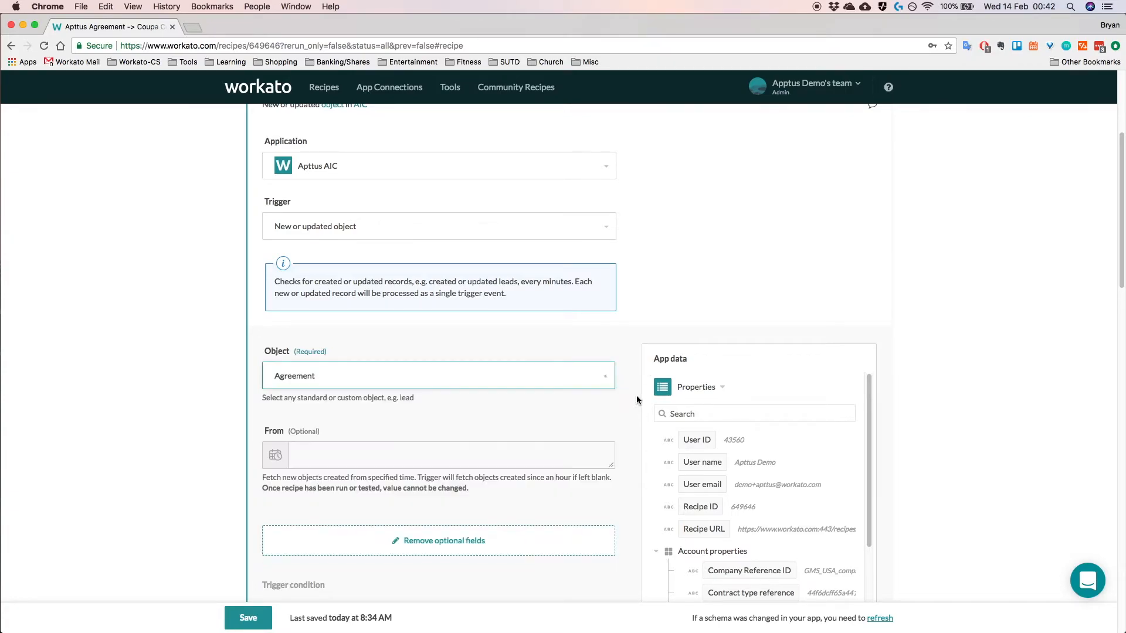
pyautogui.scroll(3)
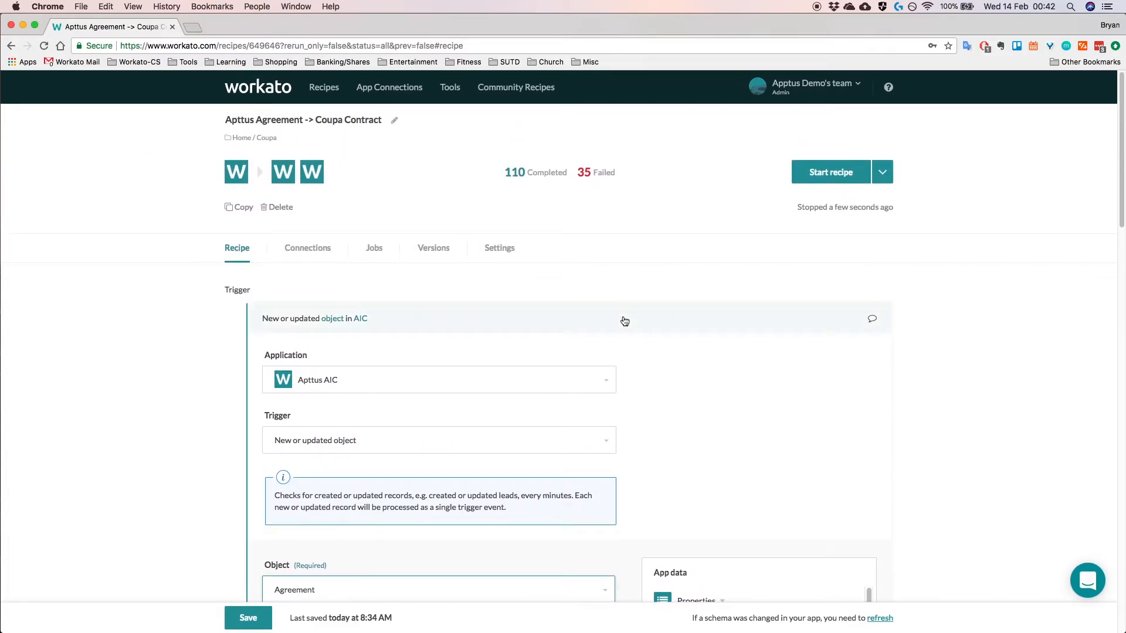
# Collapse the trigger and scroll through the recipe's action list of AIC searches and Coupa supplier handling.
pyautogui.click(314, 318)
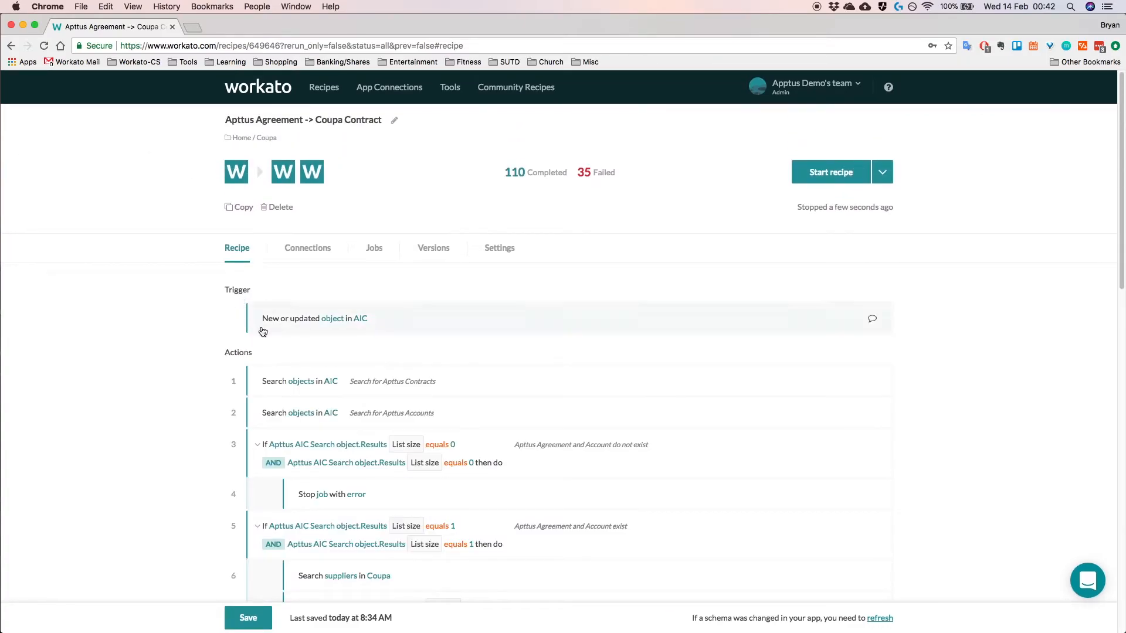
pyautogui.scroll(-3)
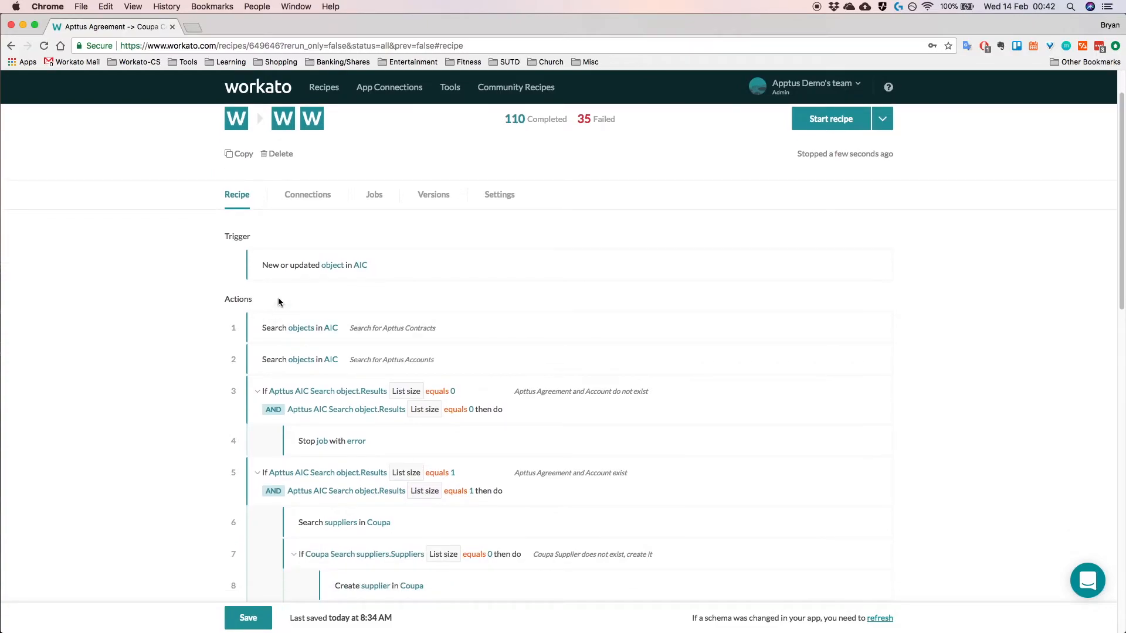
pyautogui.moveTo(242, 312)
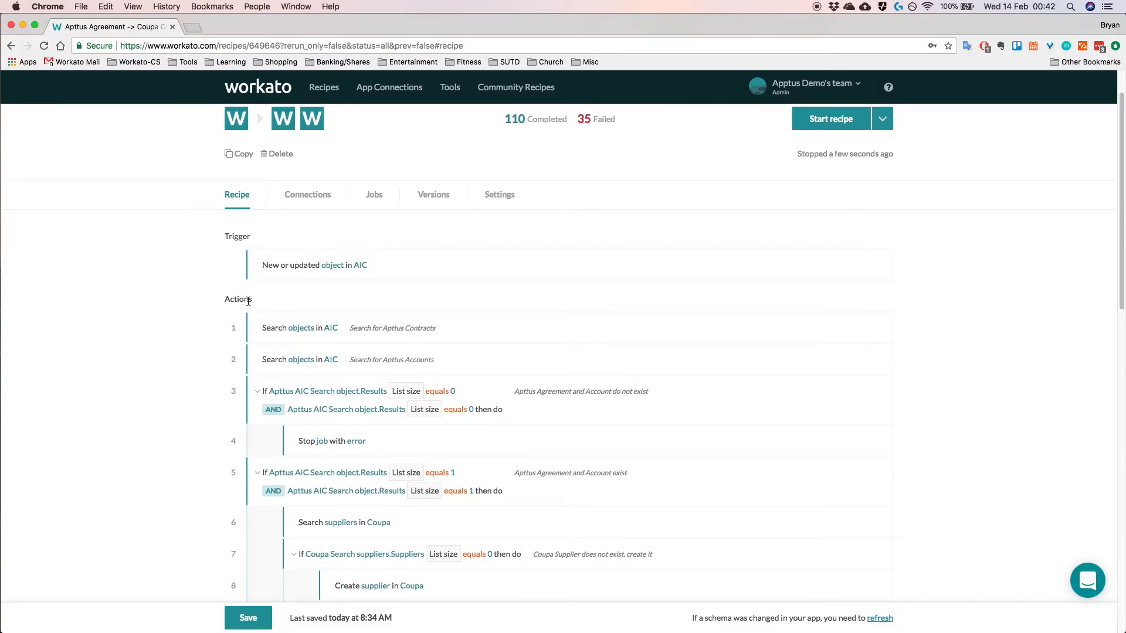
pyautogui.moveTo(247, 309)
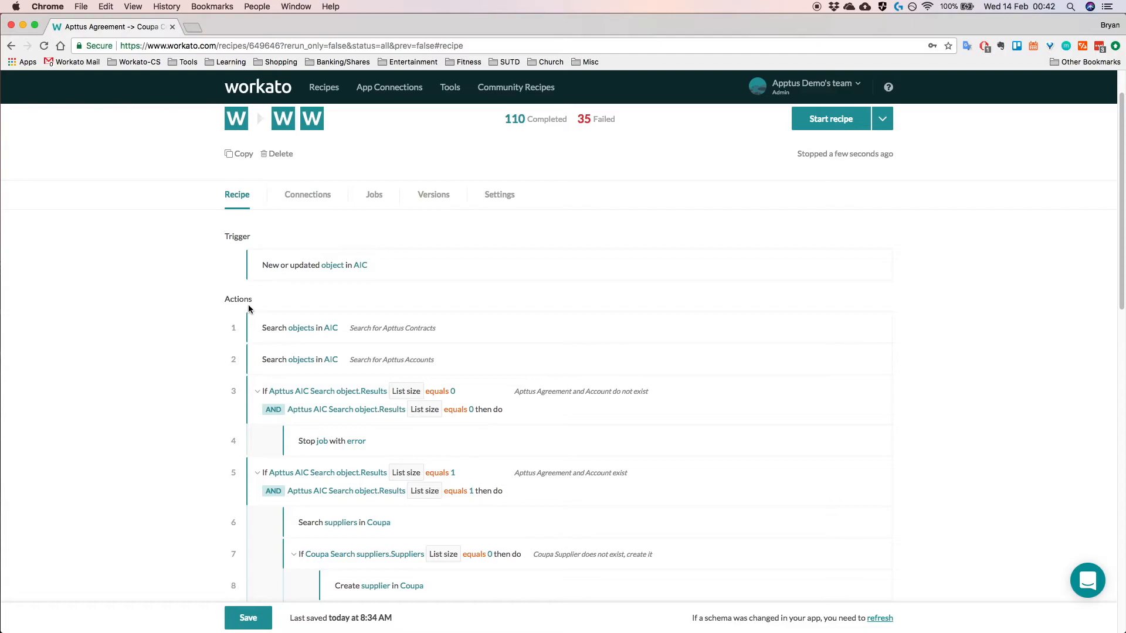
pyautogui.moveTo(152, 369)
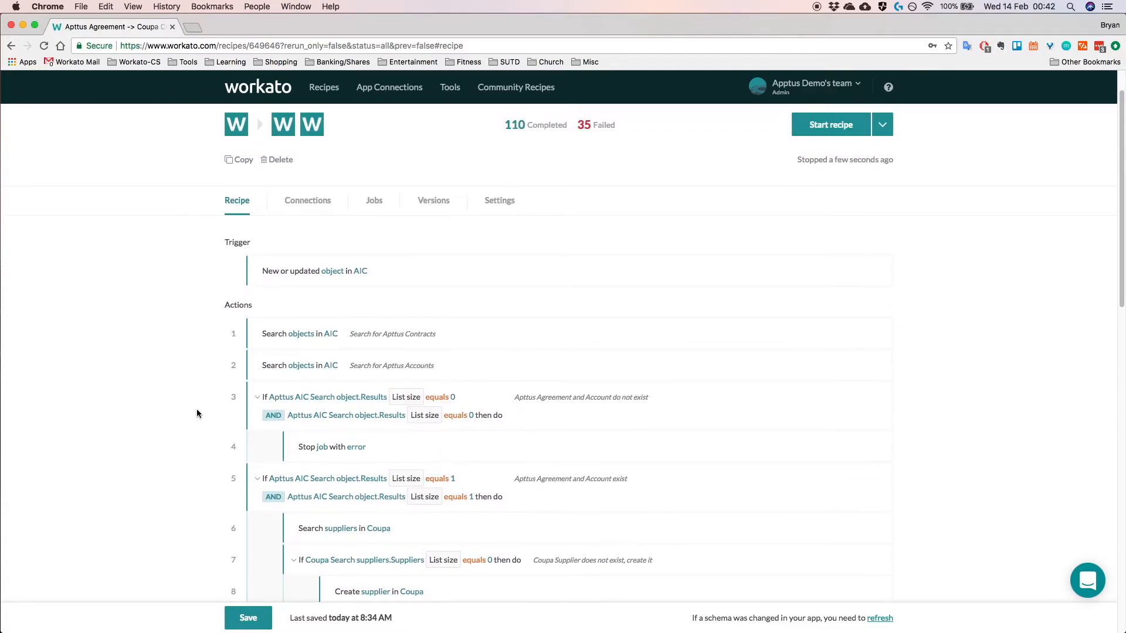
pyautogui.scroll(-3)
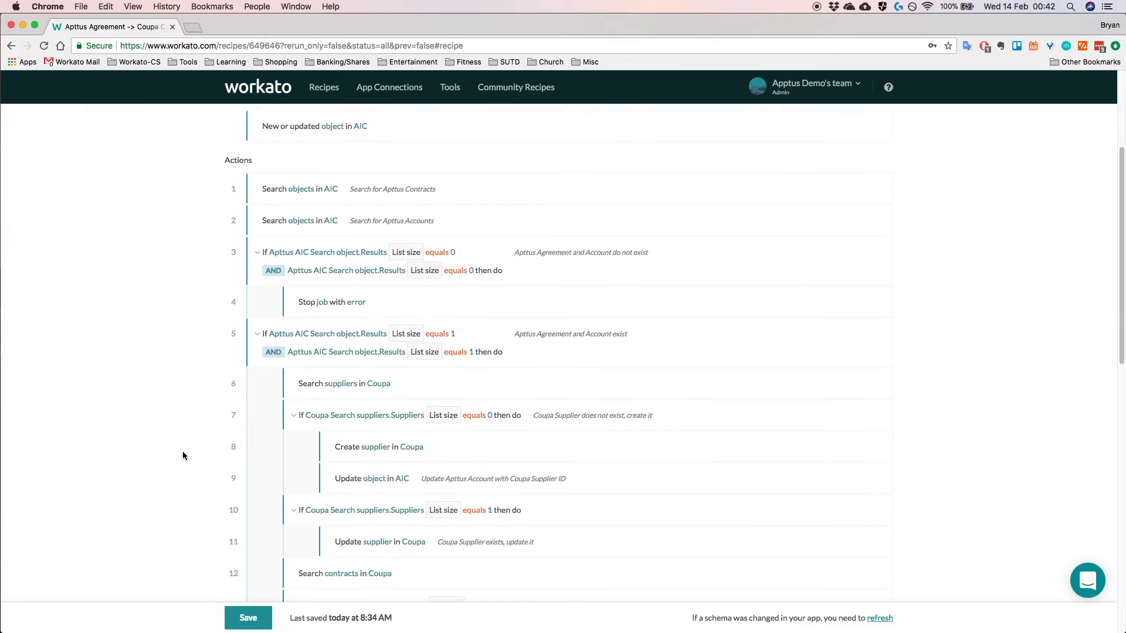
pyautogui.moveTo(214, 387)
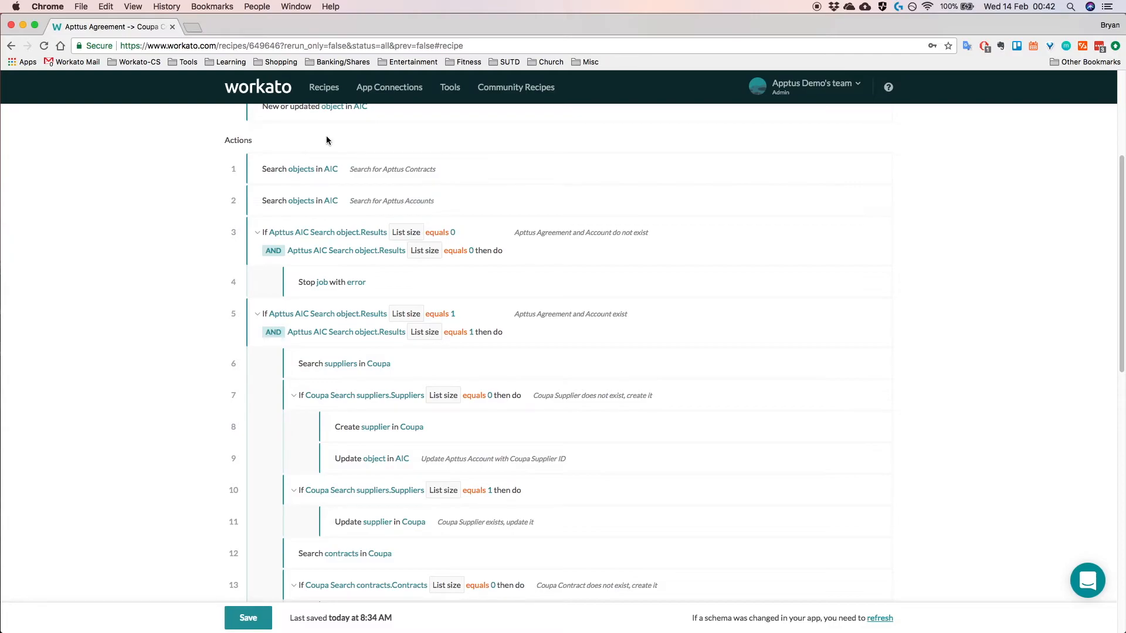
pyautogui.moveTo(339, 319)
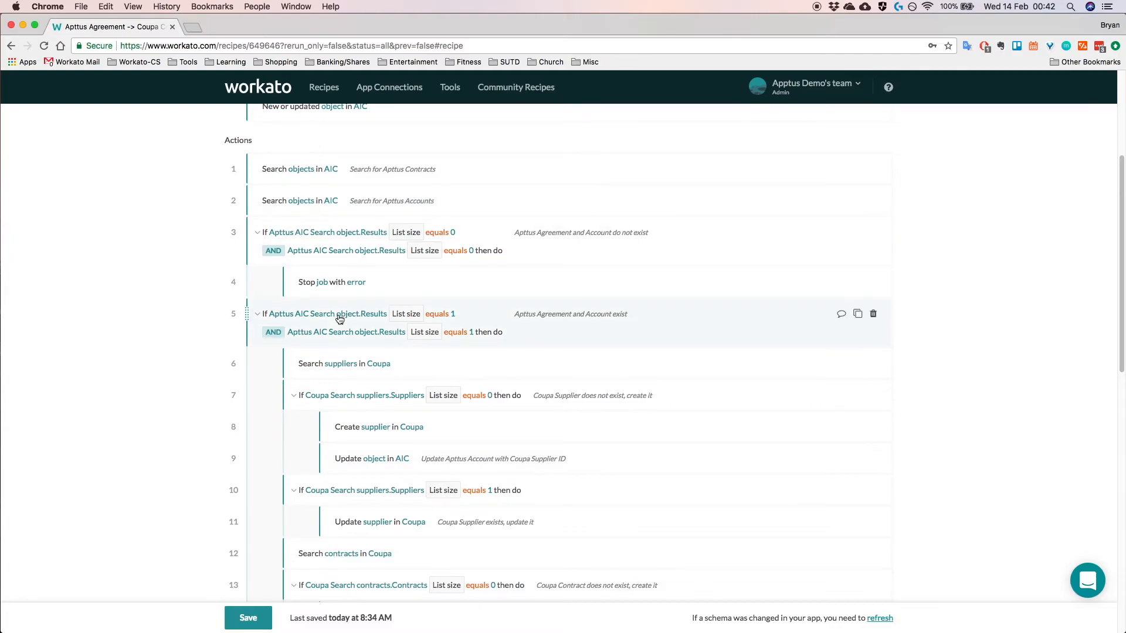
pyautogui.moveTo(372, 215)
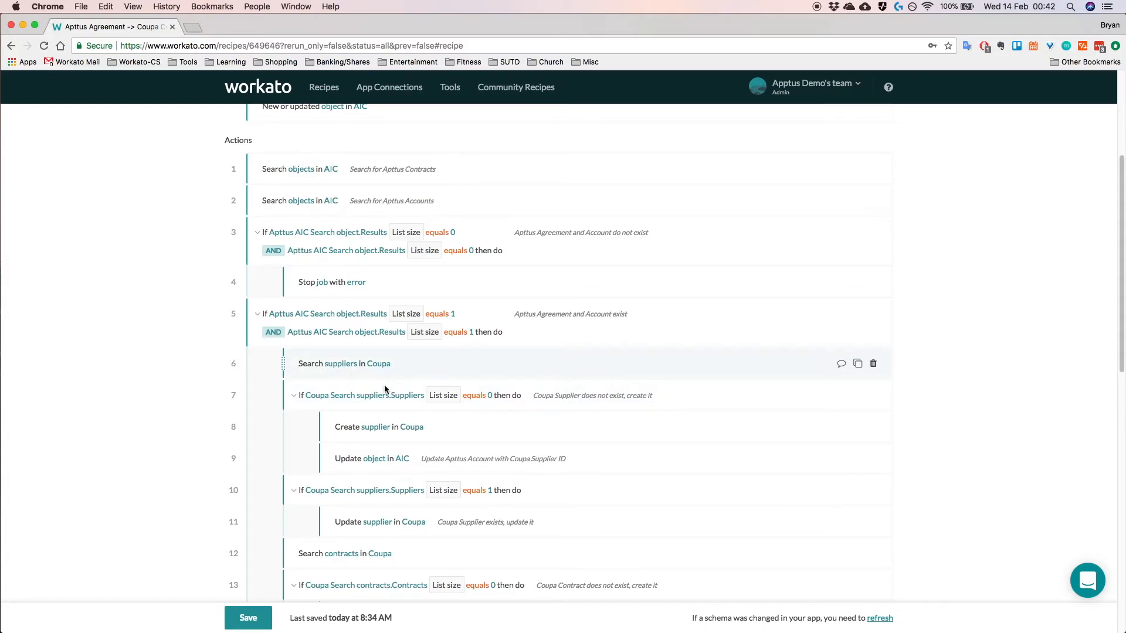
pyautogui.moveTo(396, 378)
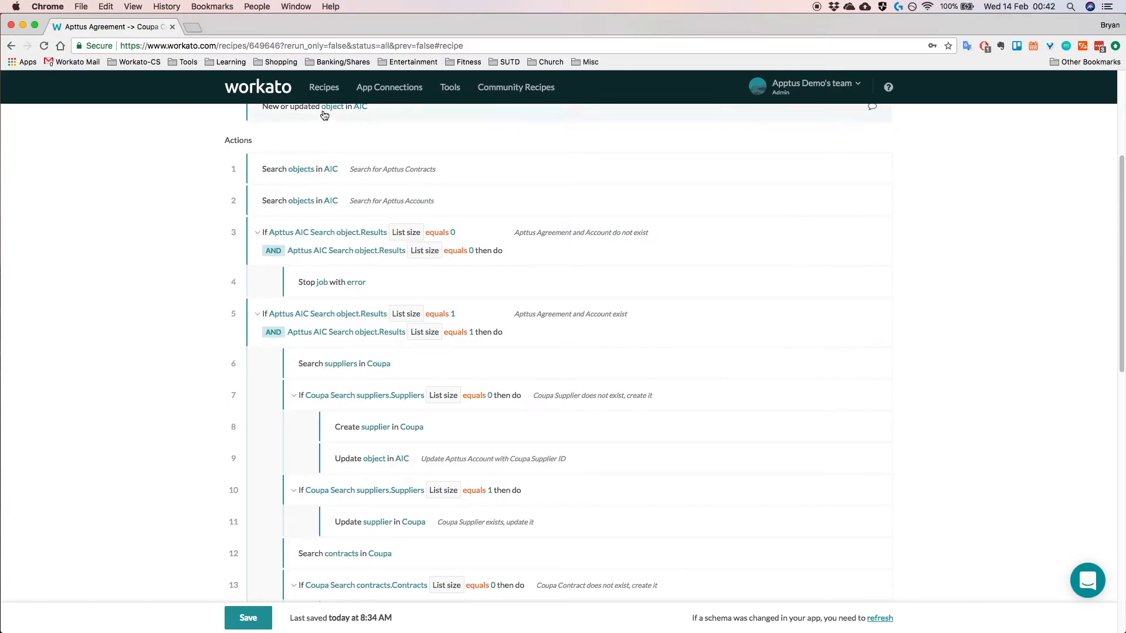
pyautogui.moveTo(334, 127)
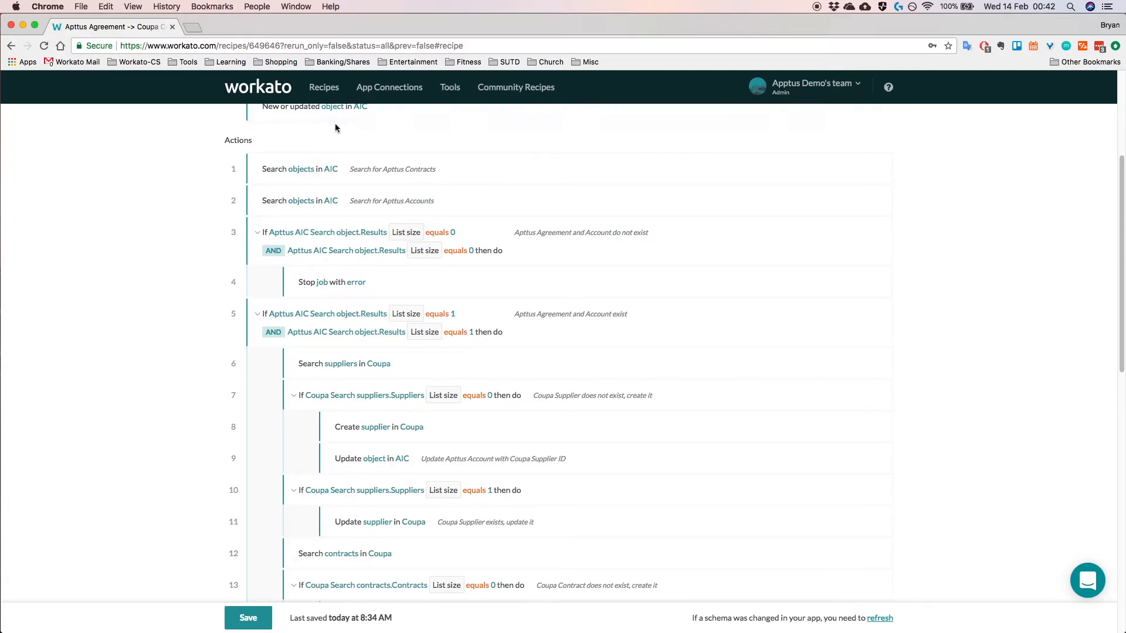
pyautogui.moveTo(379, 364)
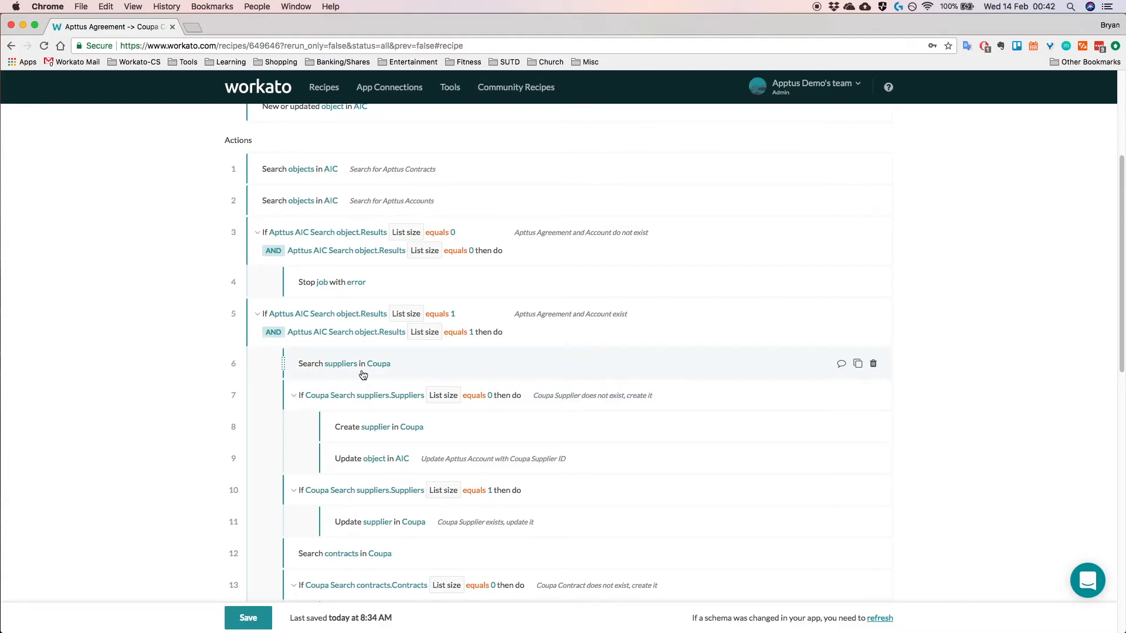
pyautogui.moveTo(583, 405)
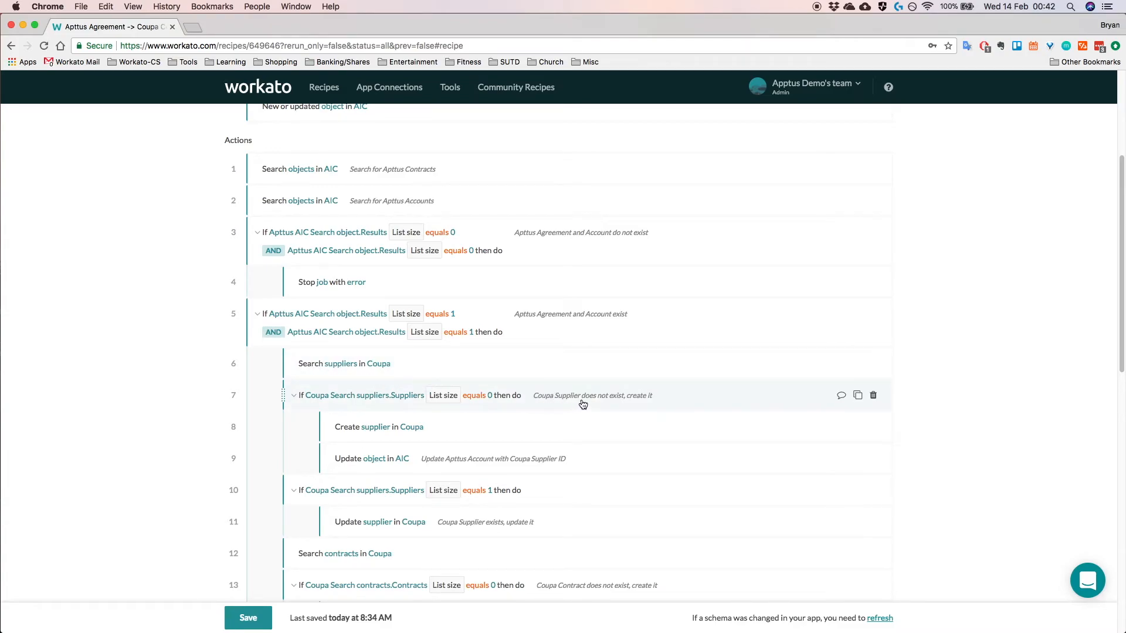
pyautogui.moveTo(602, 454)
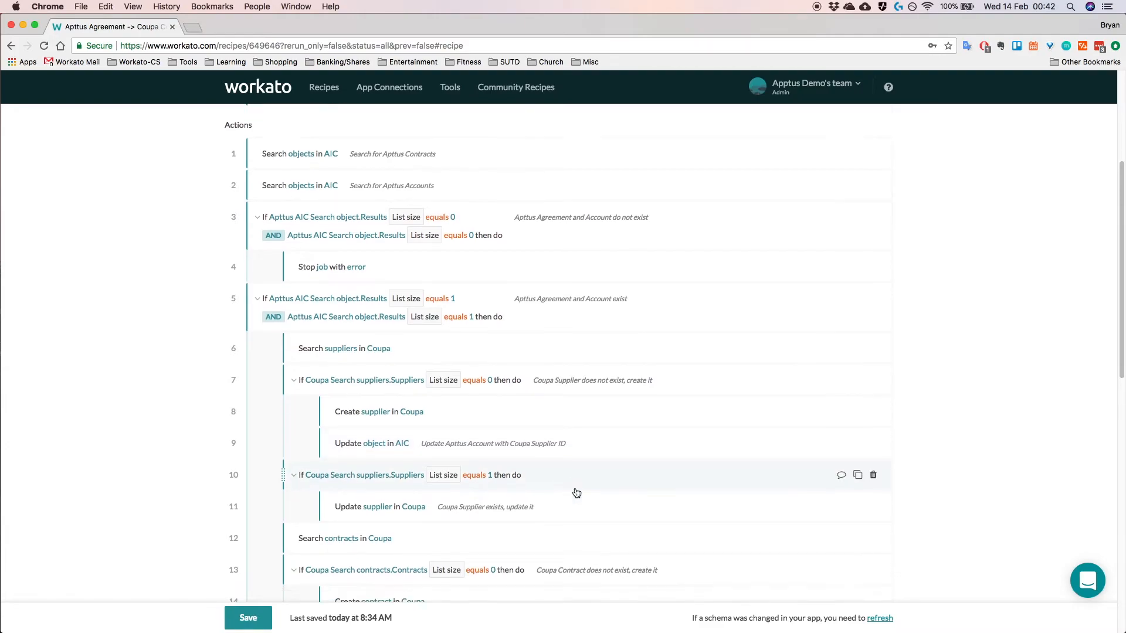
pyautogui.scroll(-3)
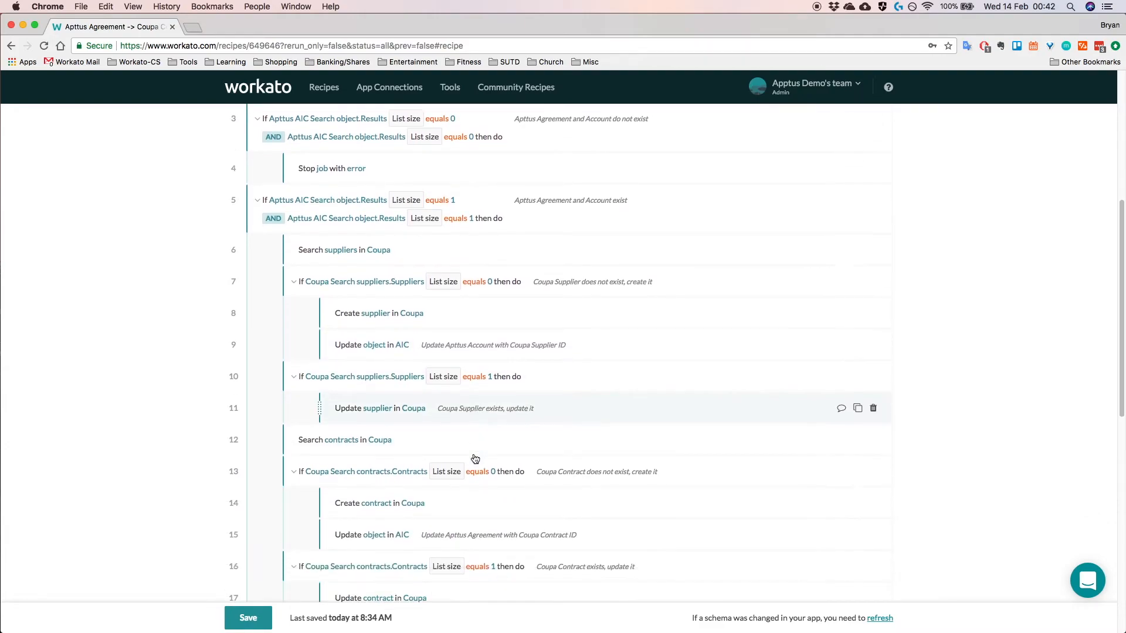
pyautogui.scroll(3)
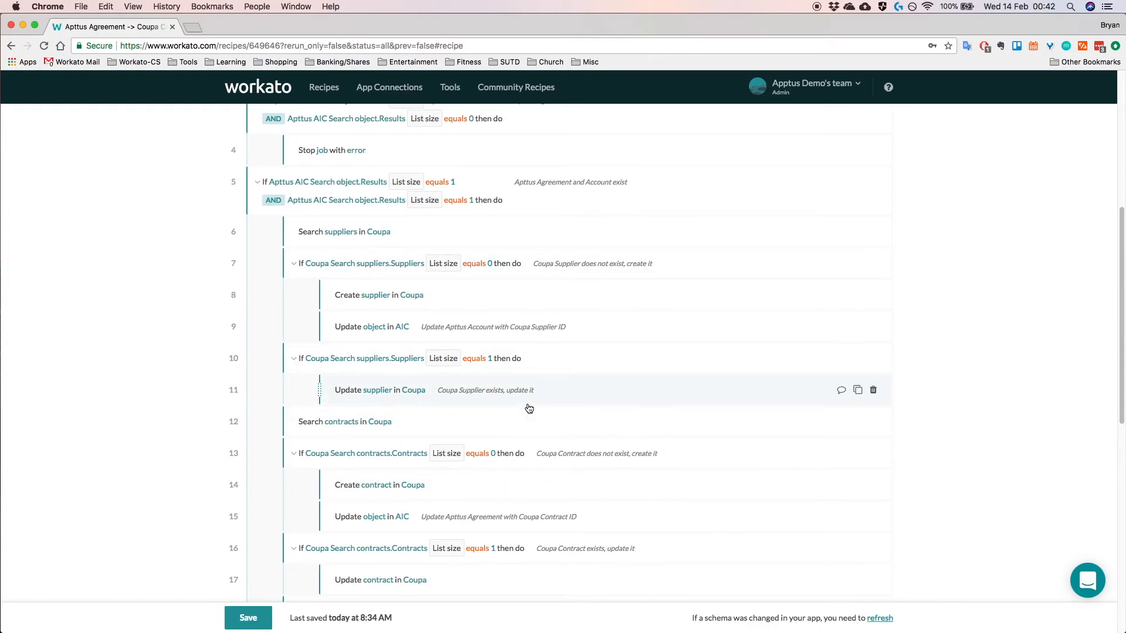
pyautogui.scroll(-3)
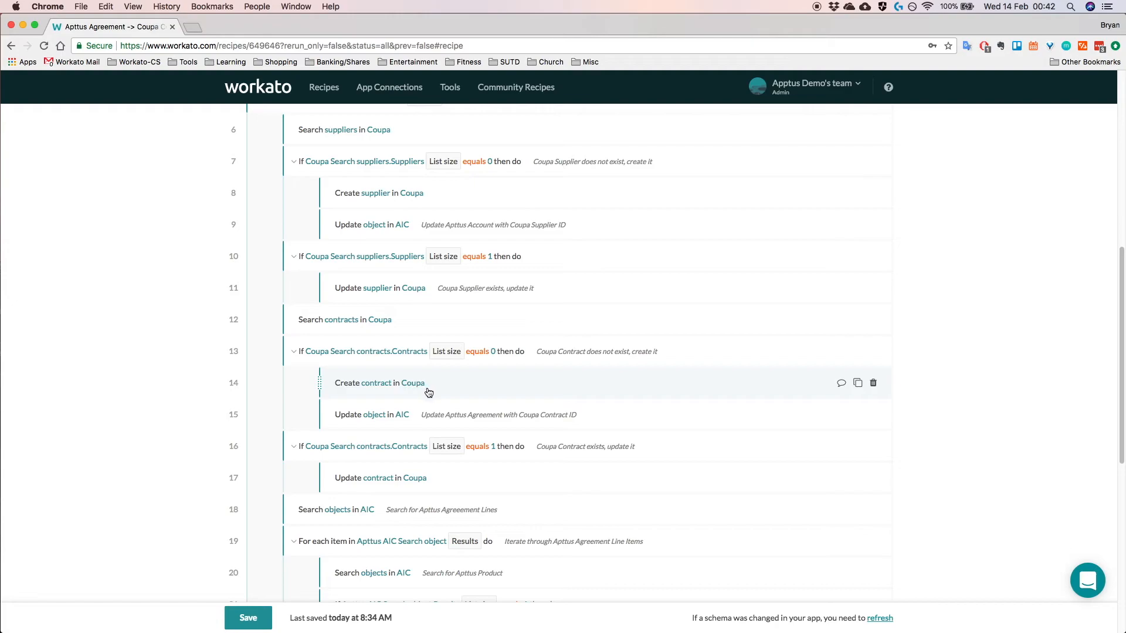
pyautogui.moveTo(564, 350)
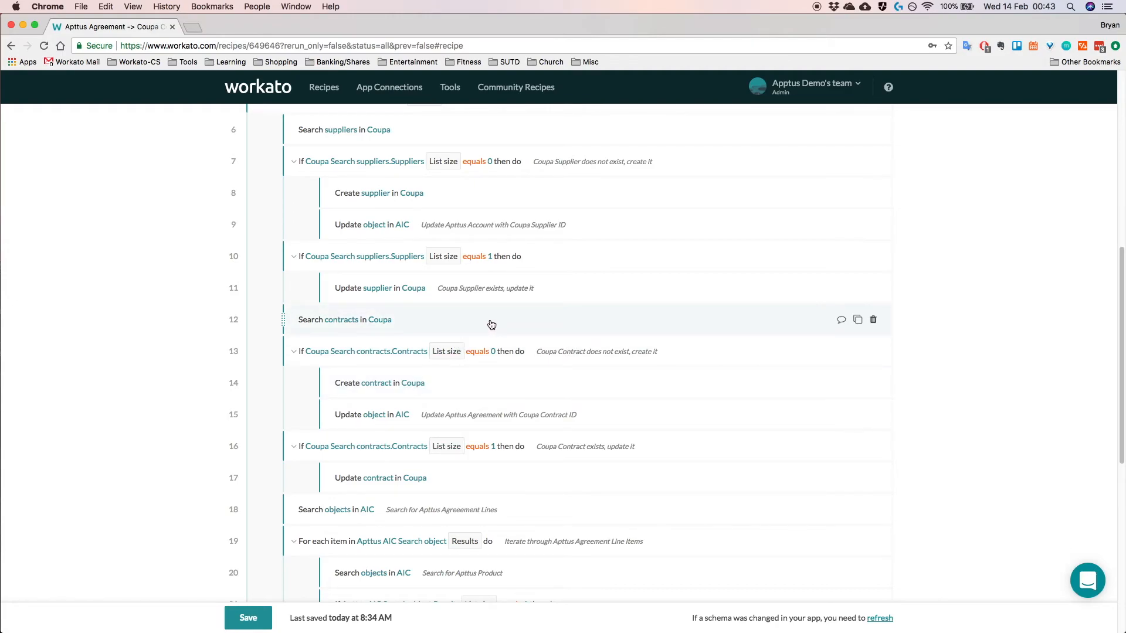
pyautogui.moveTo(423, 326)
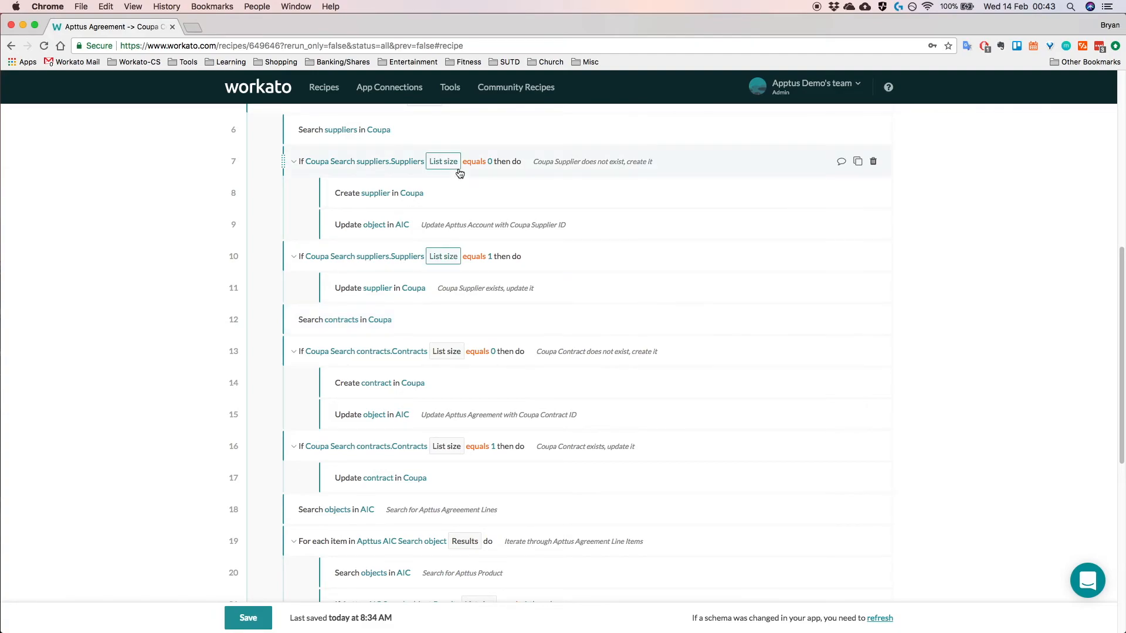
pyautogui.moveTo(393, 334)
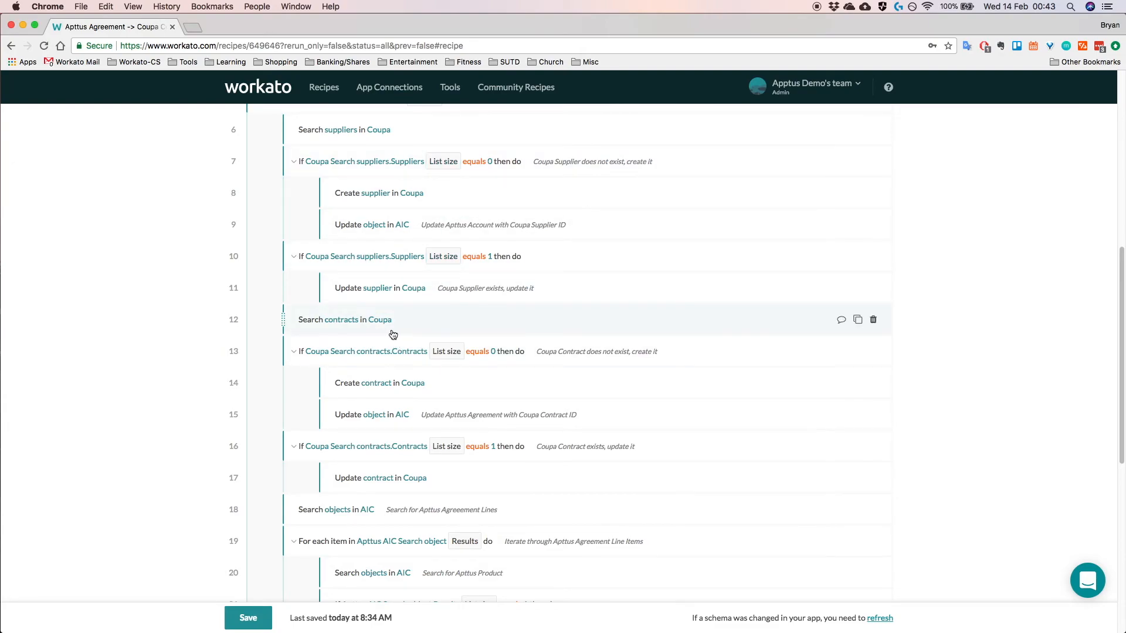
pyautogui.moveTo(377, 332)
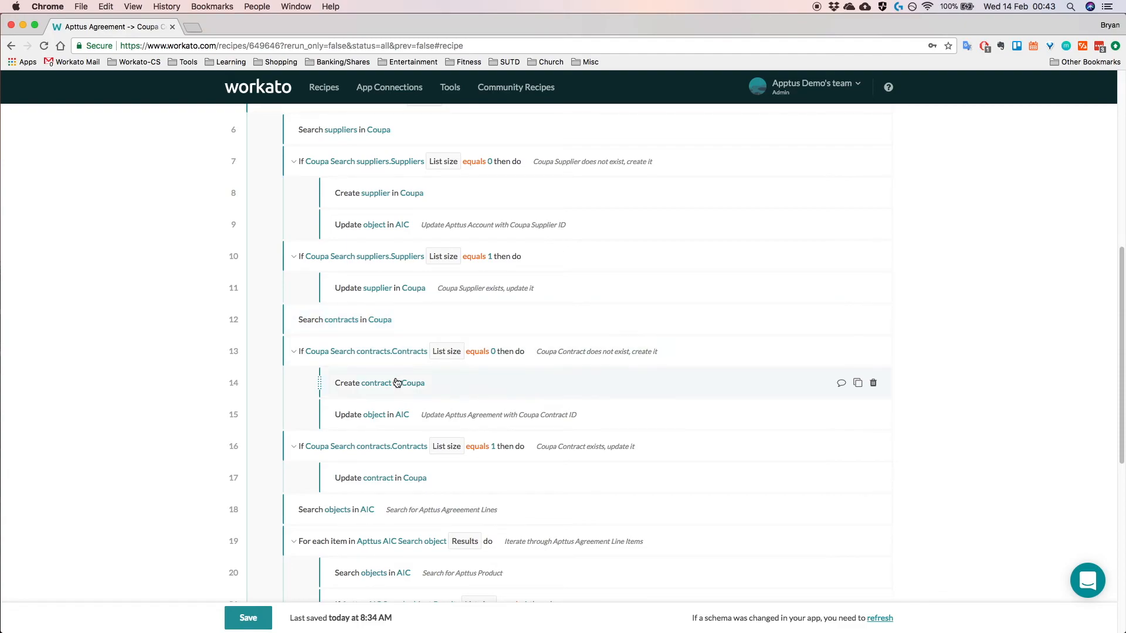
pyautogui.moveTo(599, 362)
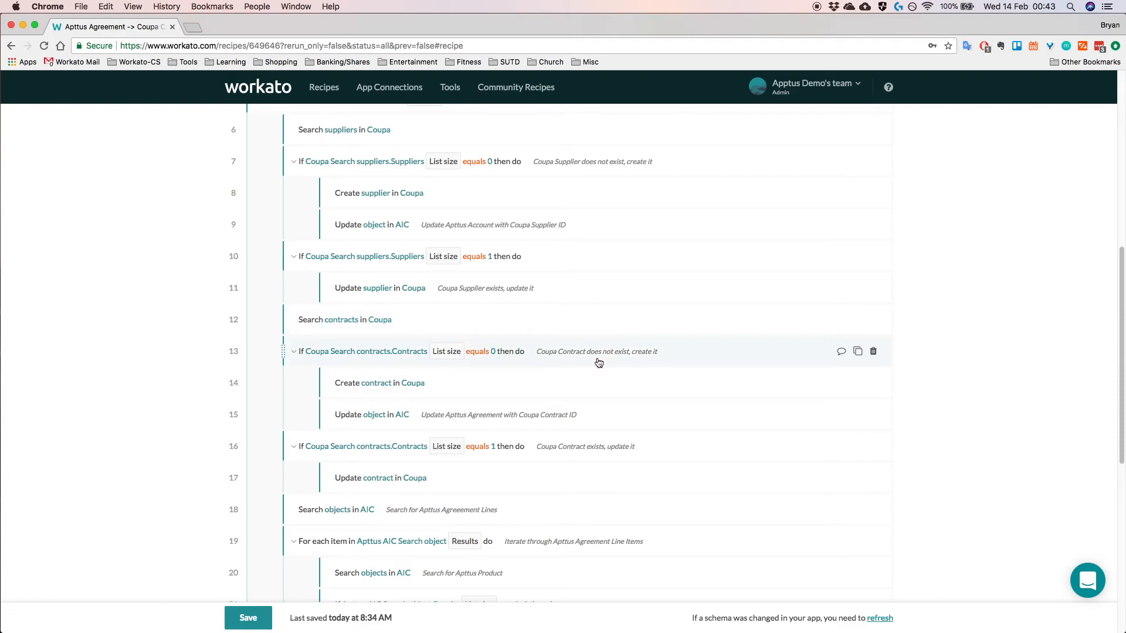
pyautogui.moveTo(555, 458)
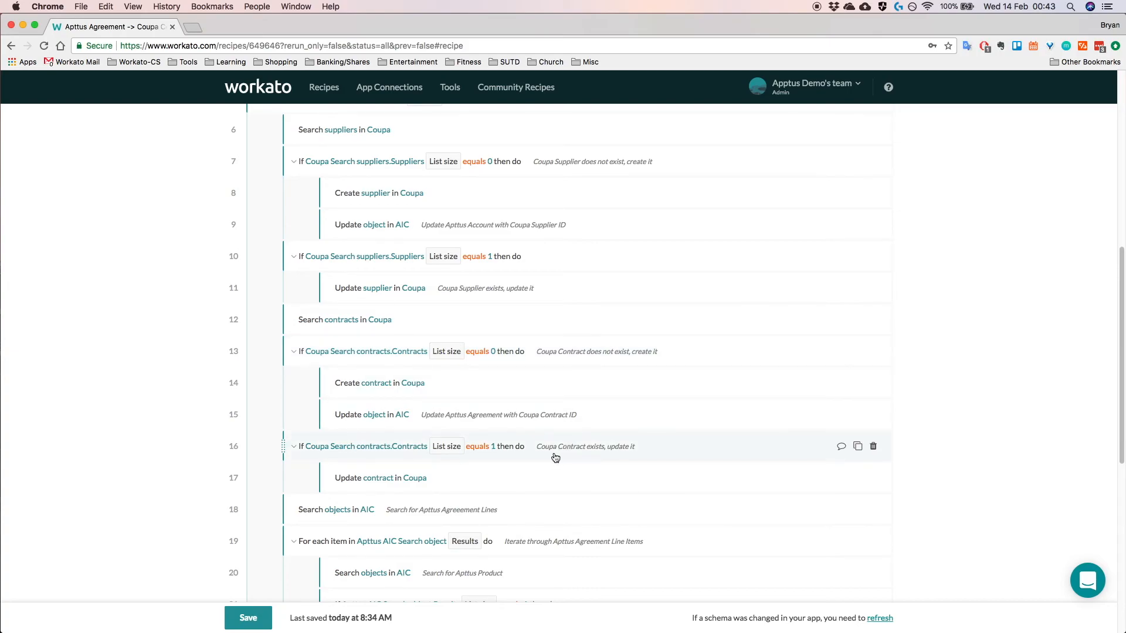
pyautogui.moveTo(610, 180)
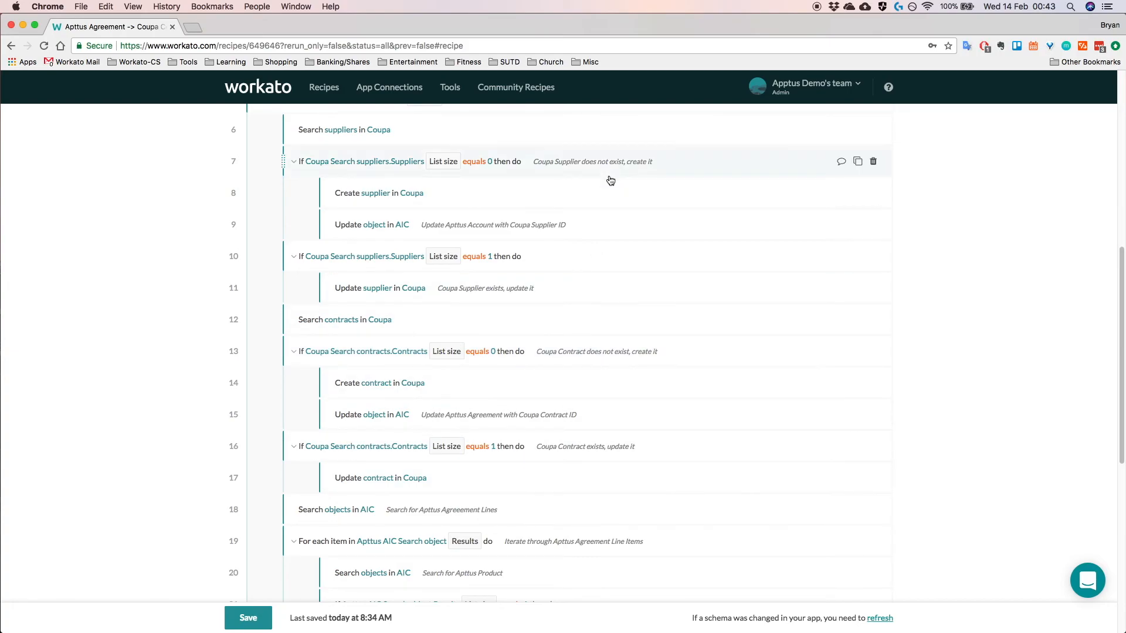
pyautogui.scroll(-3)
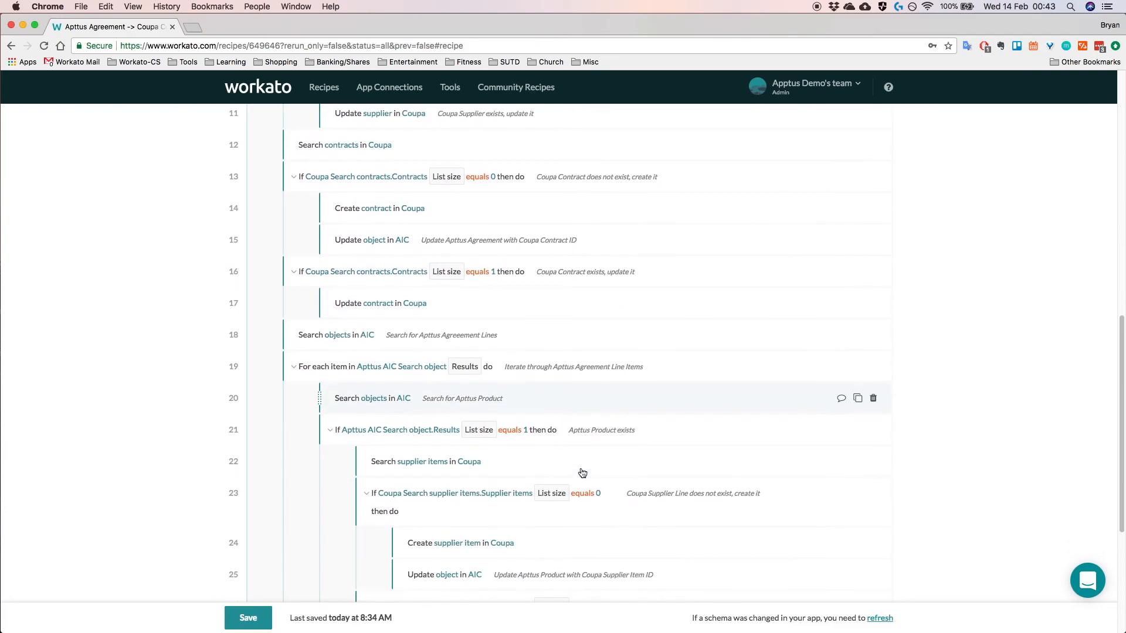
pyautogui.scroll(-3)
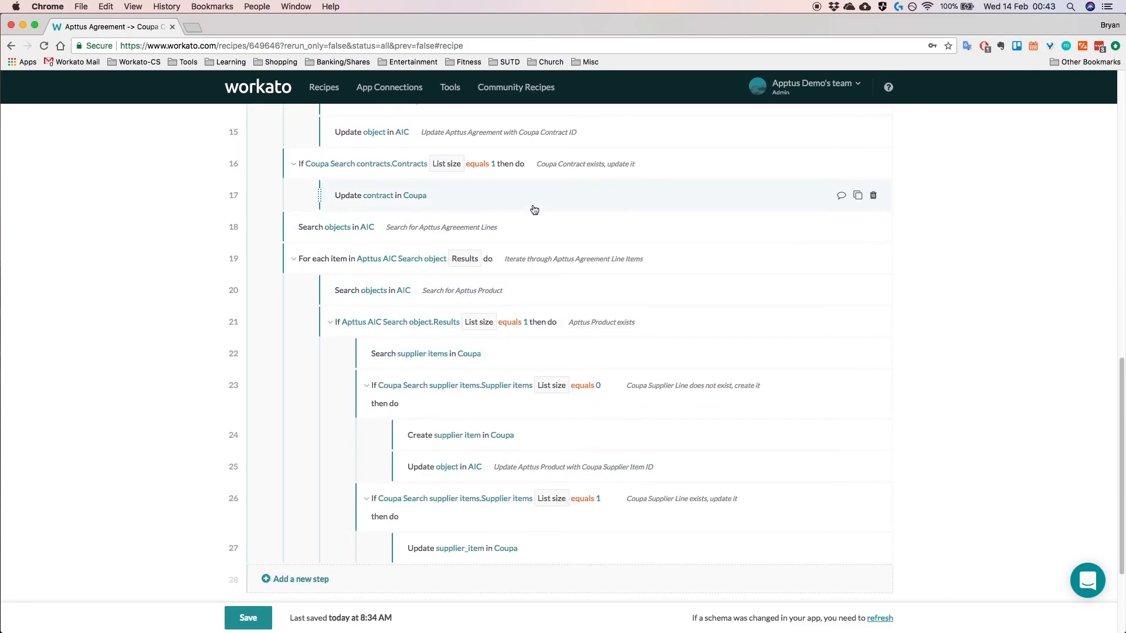
pyautogui.scroll(3)
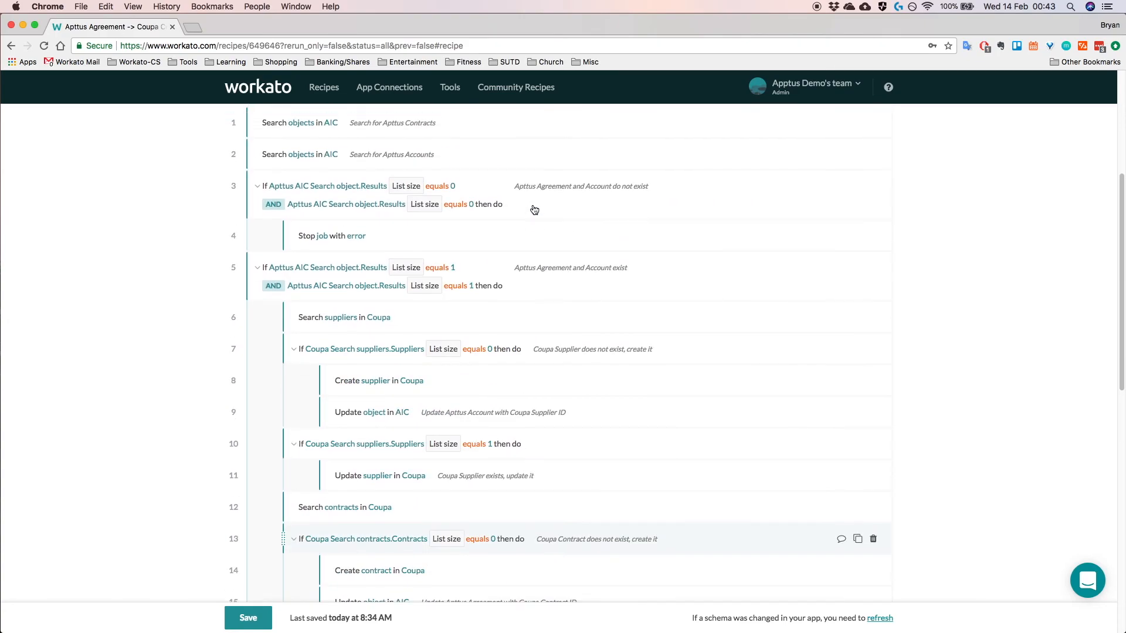
pyautogui.scroll(-3)
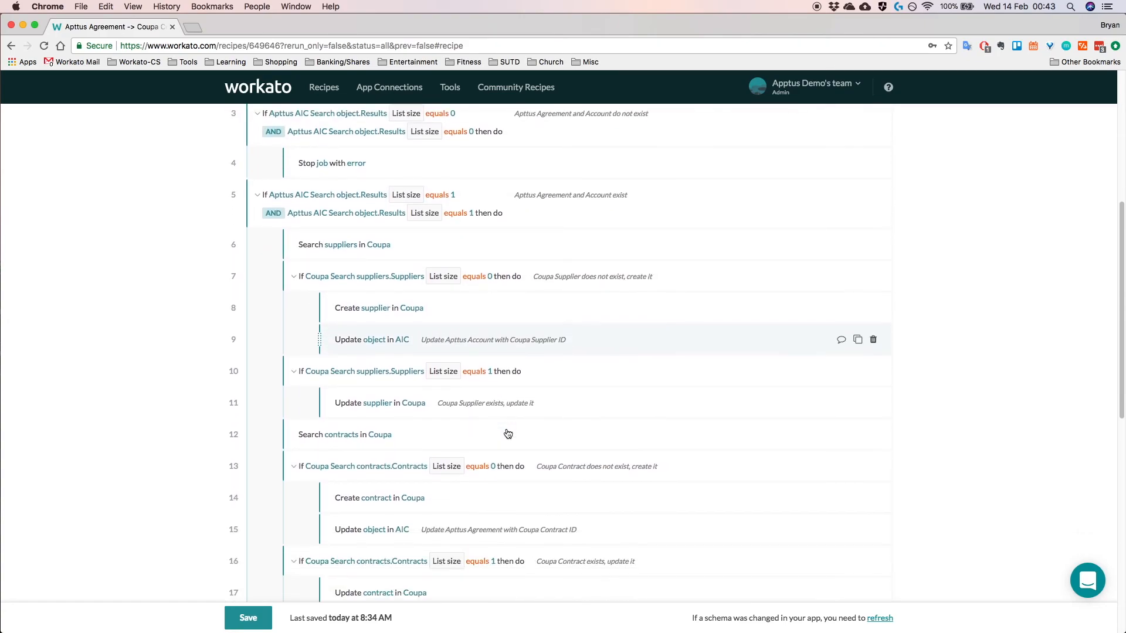
pyautogui.scroll(-3)
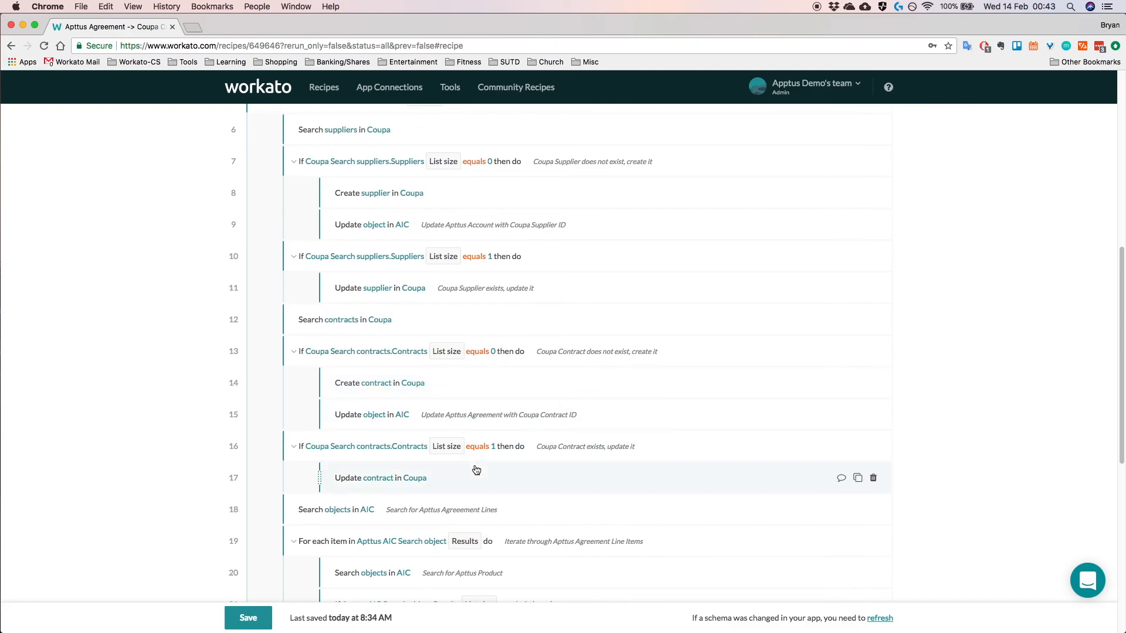
pyautogui.moveTo(559, 136)
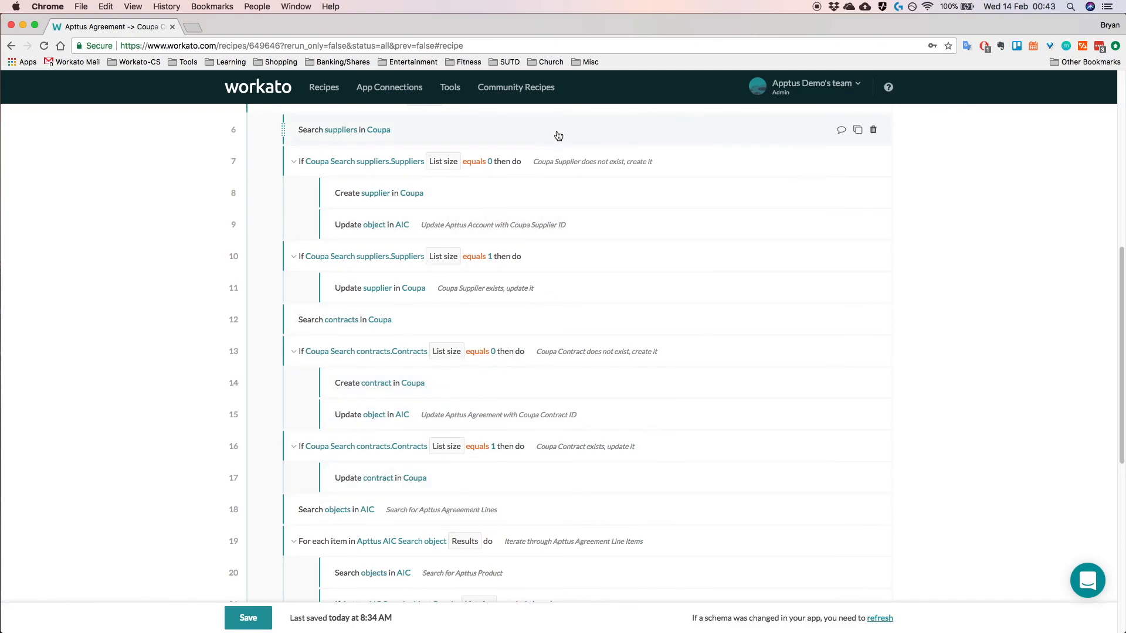
pyautogui.moveTo(512, 400)
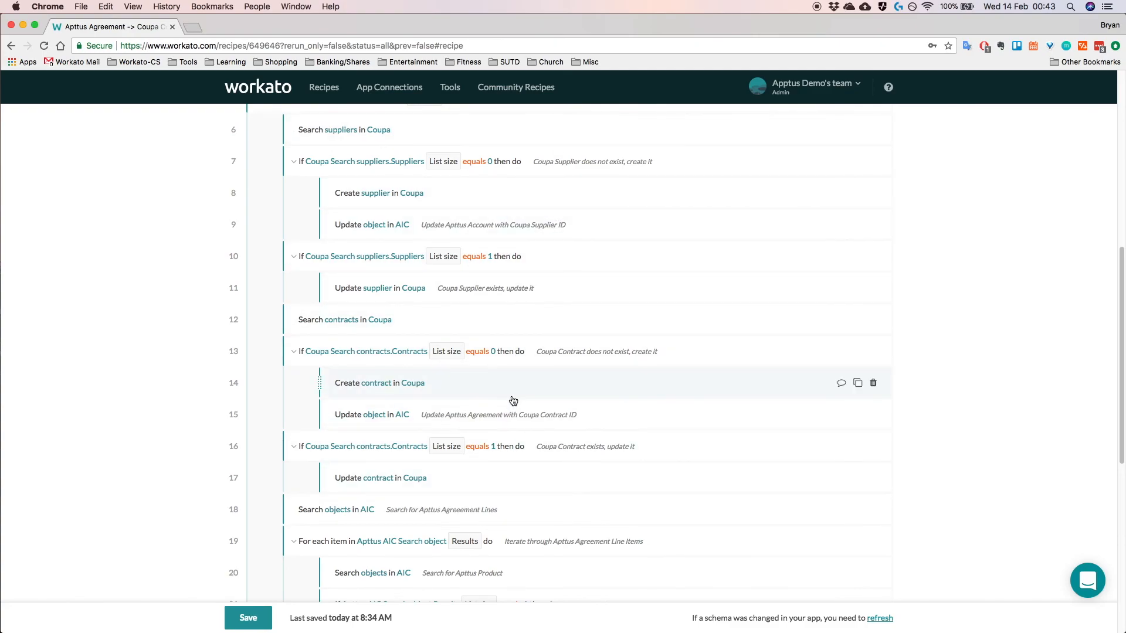
pyautogui.scroll(3)
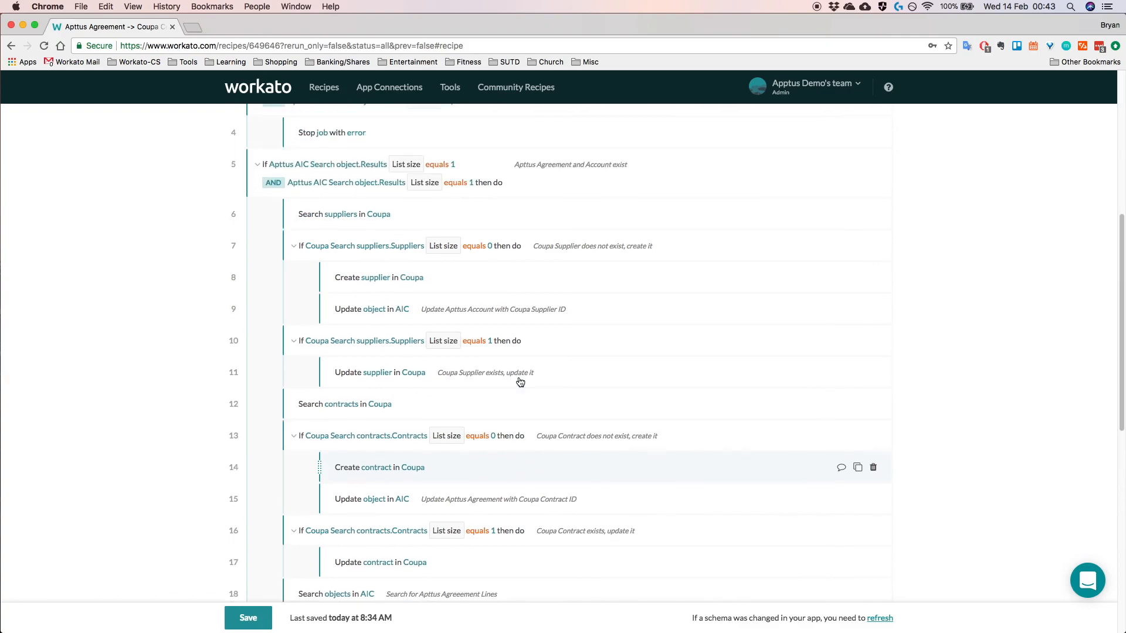
pyautogui.scroll(3)
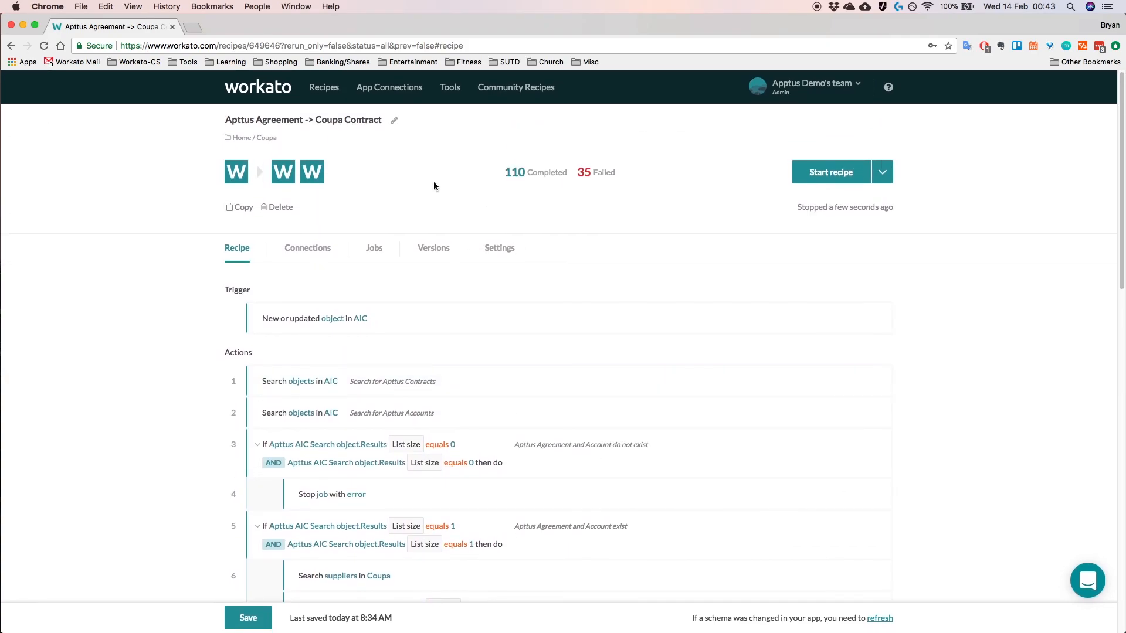
pyautogui.moveTo(352, 176)
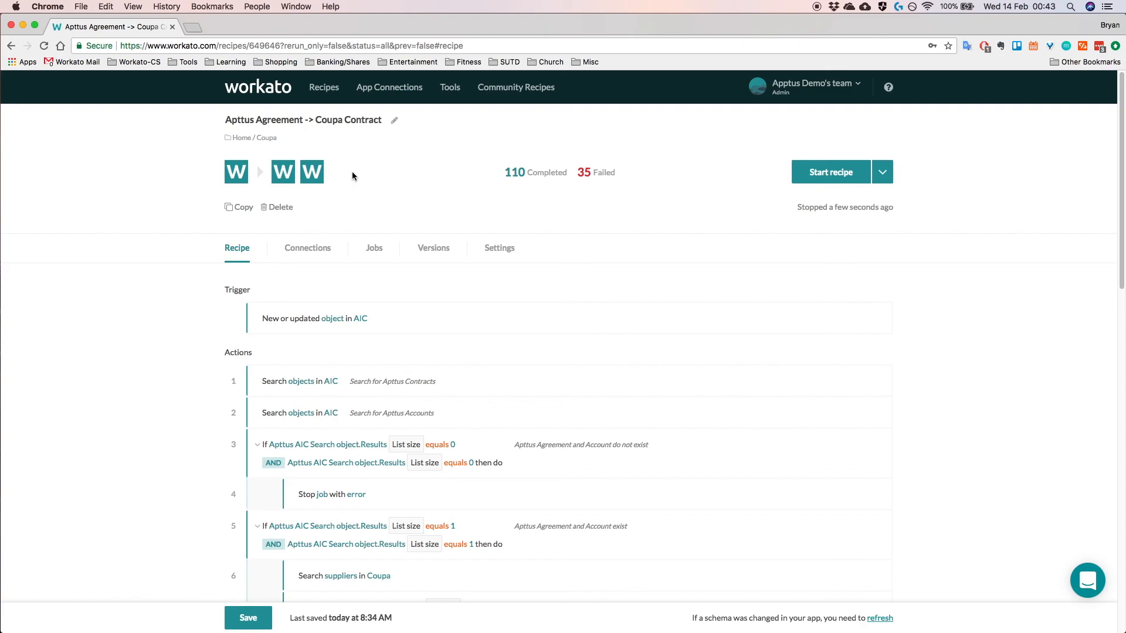